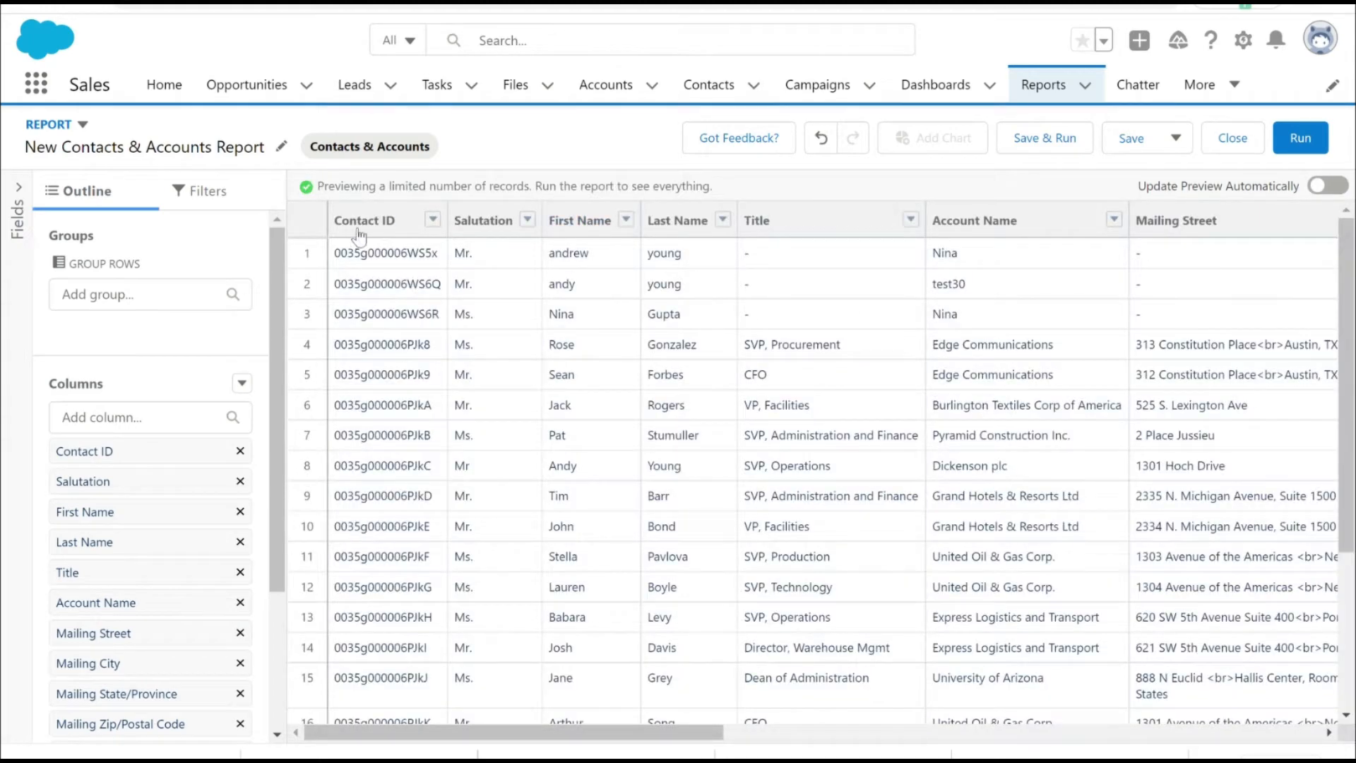
mouse_move(372, 281)
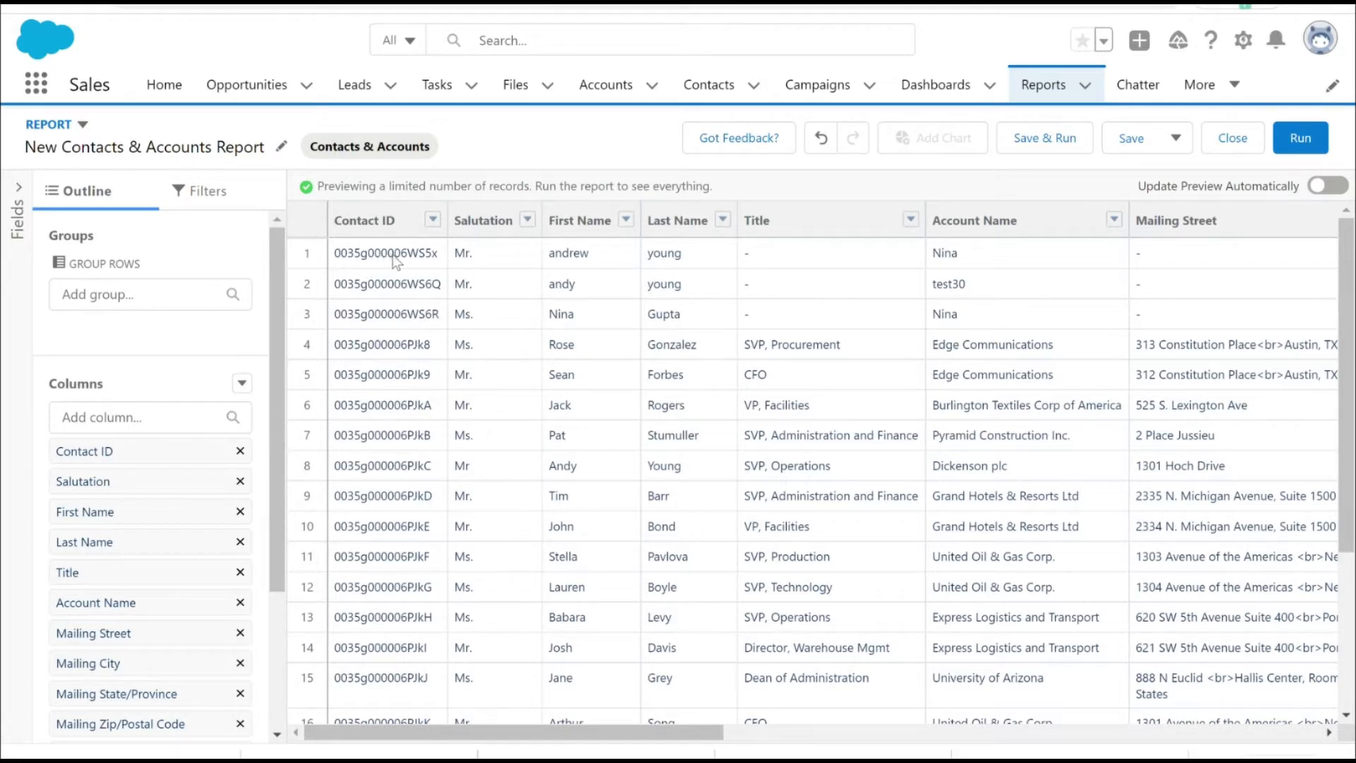
mouse_move(446, 258)
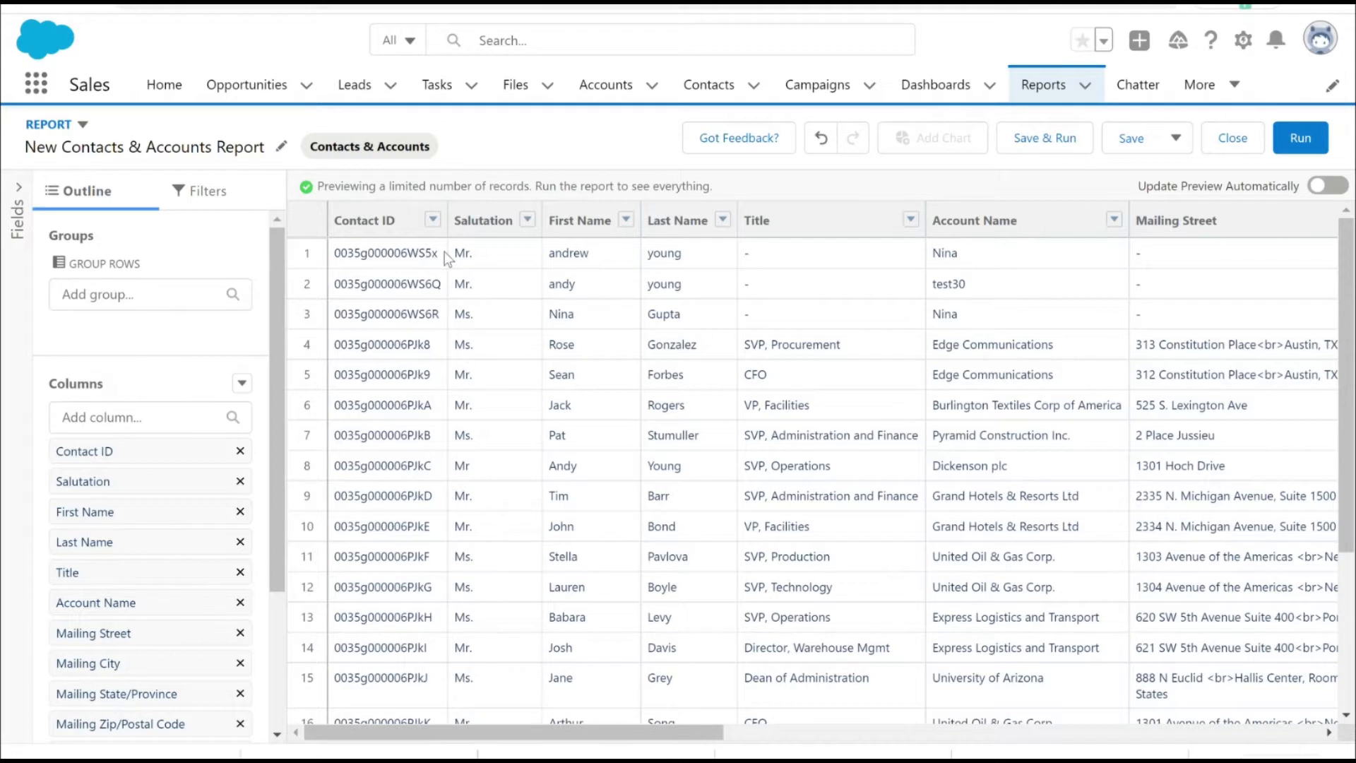
mouse_move(399, 490)
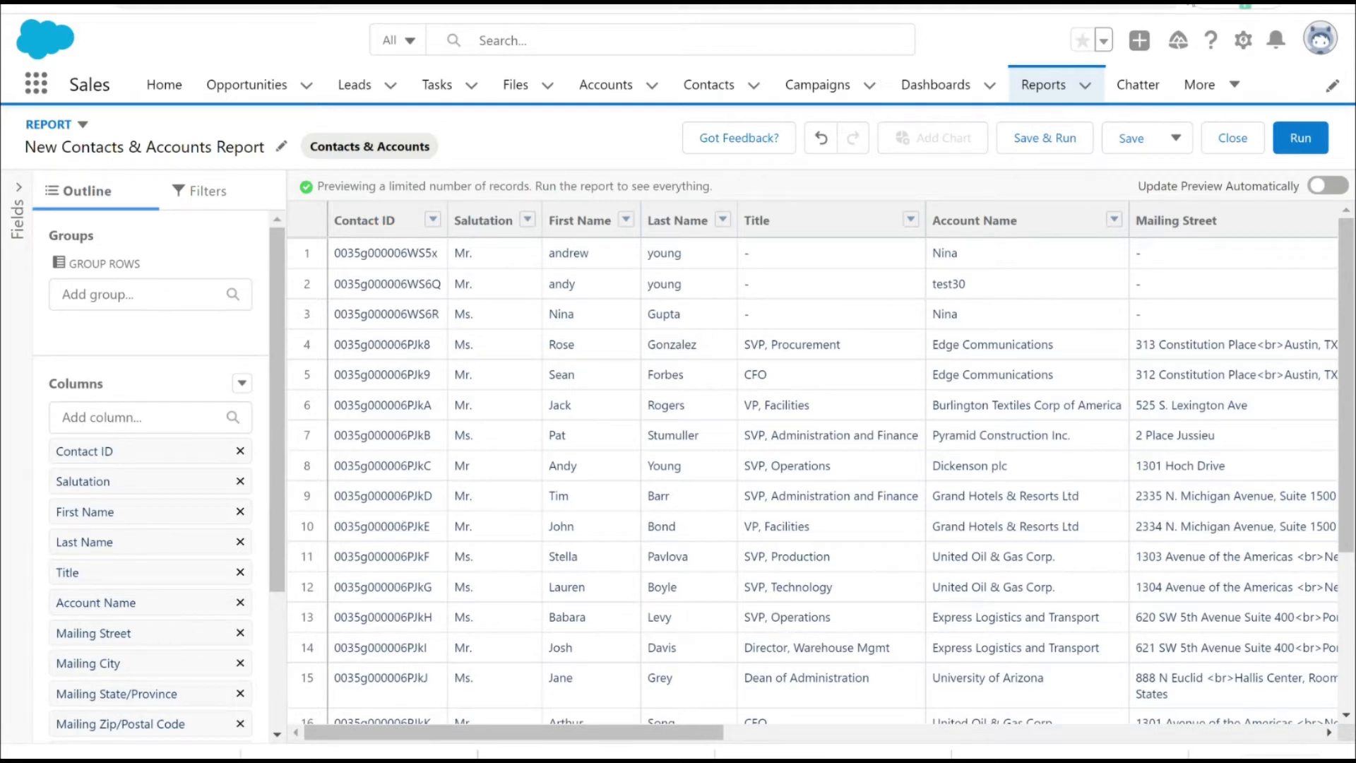
Step: Open the Contact object from Setup's Object Manager by searching 'contact'
left_click(1242, 40)
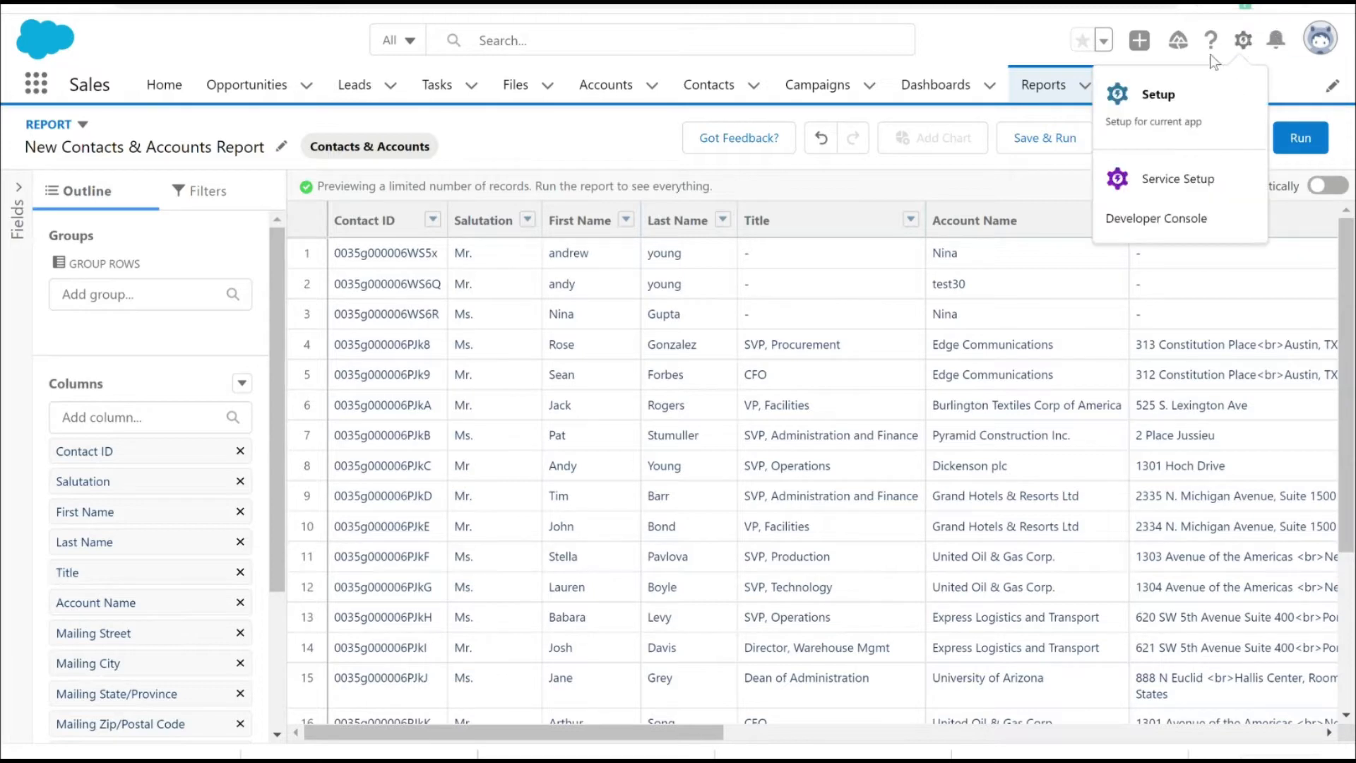
left_click(1159, 94)
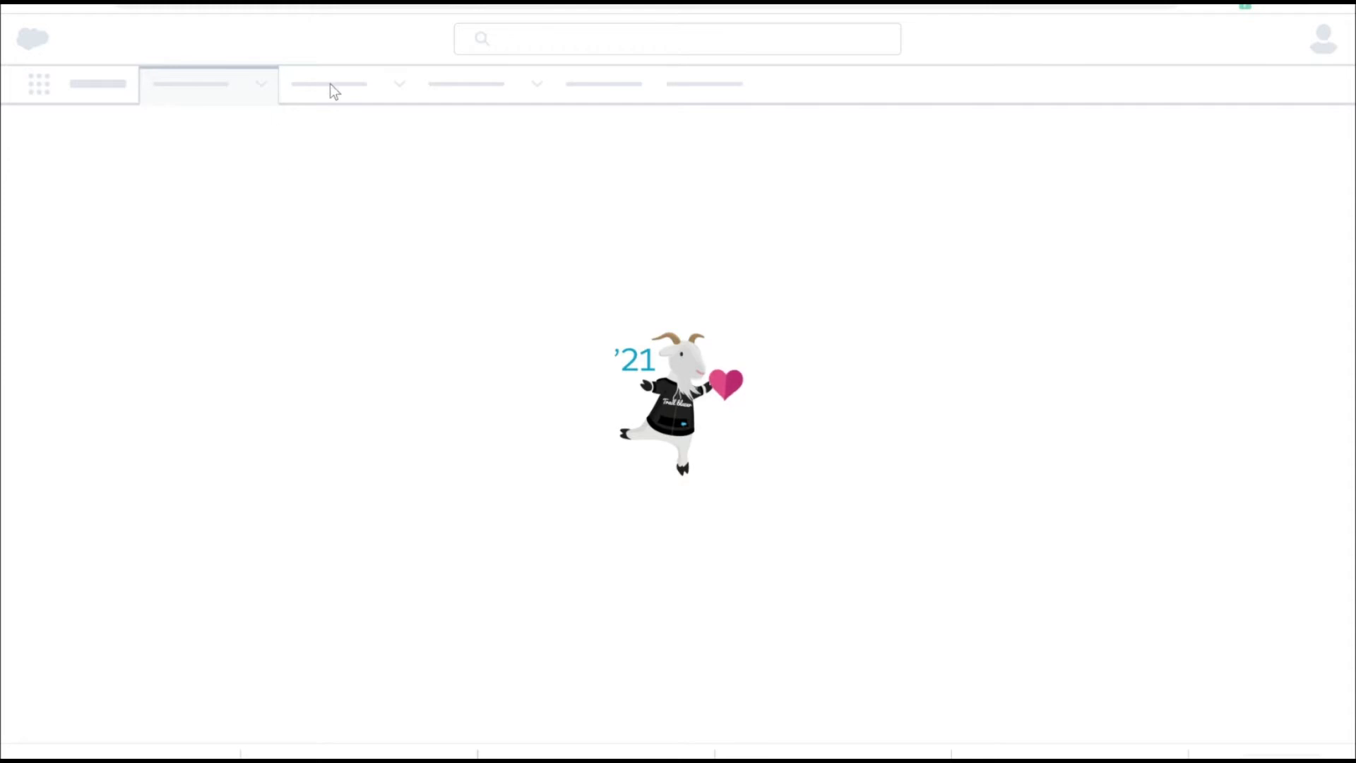
left_click(261, 85)
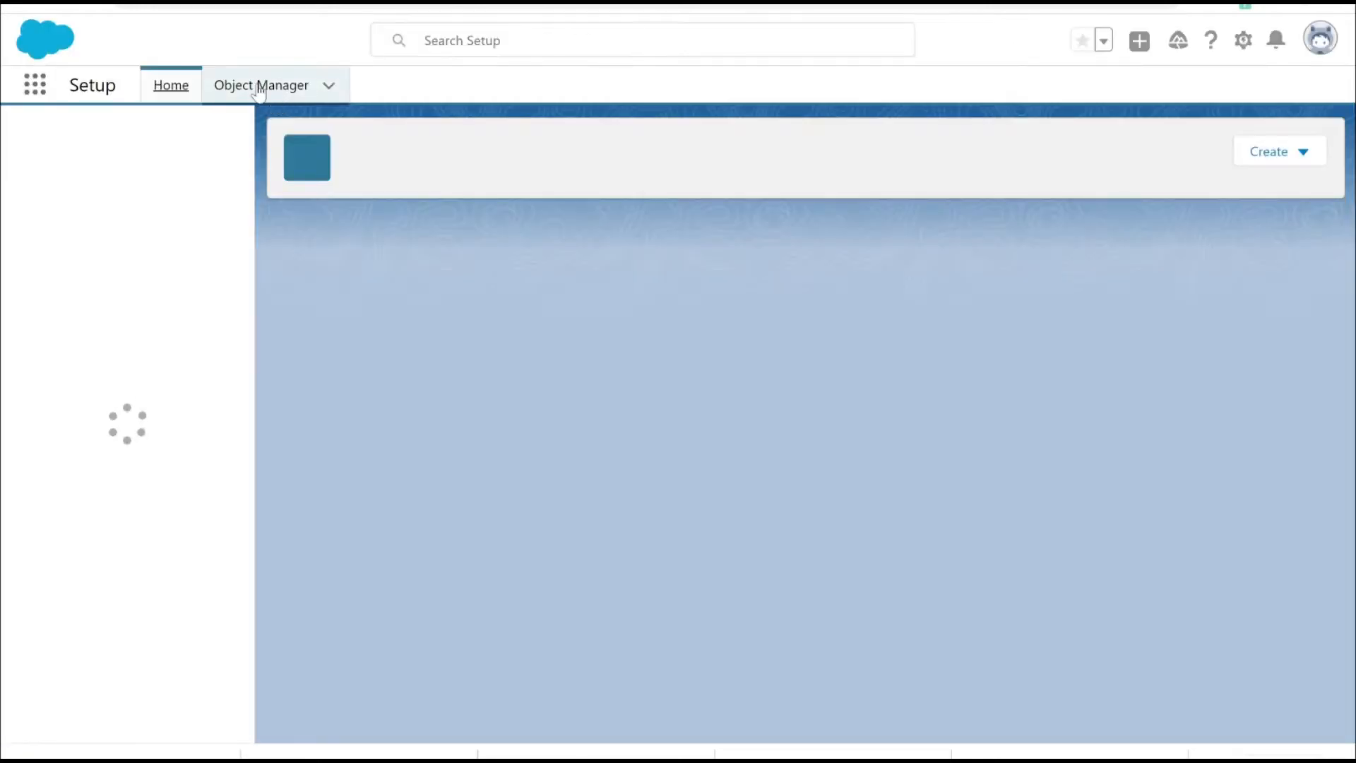
left_click(261, 85)
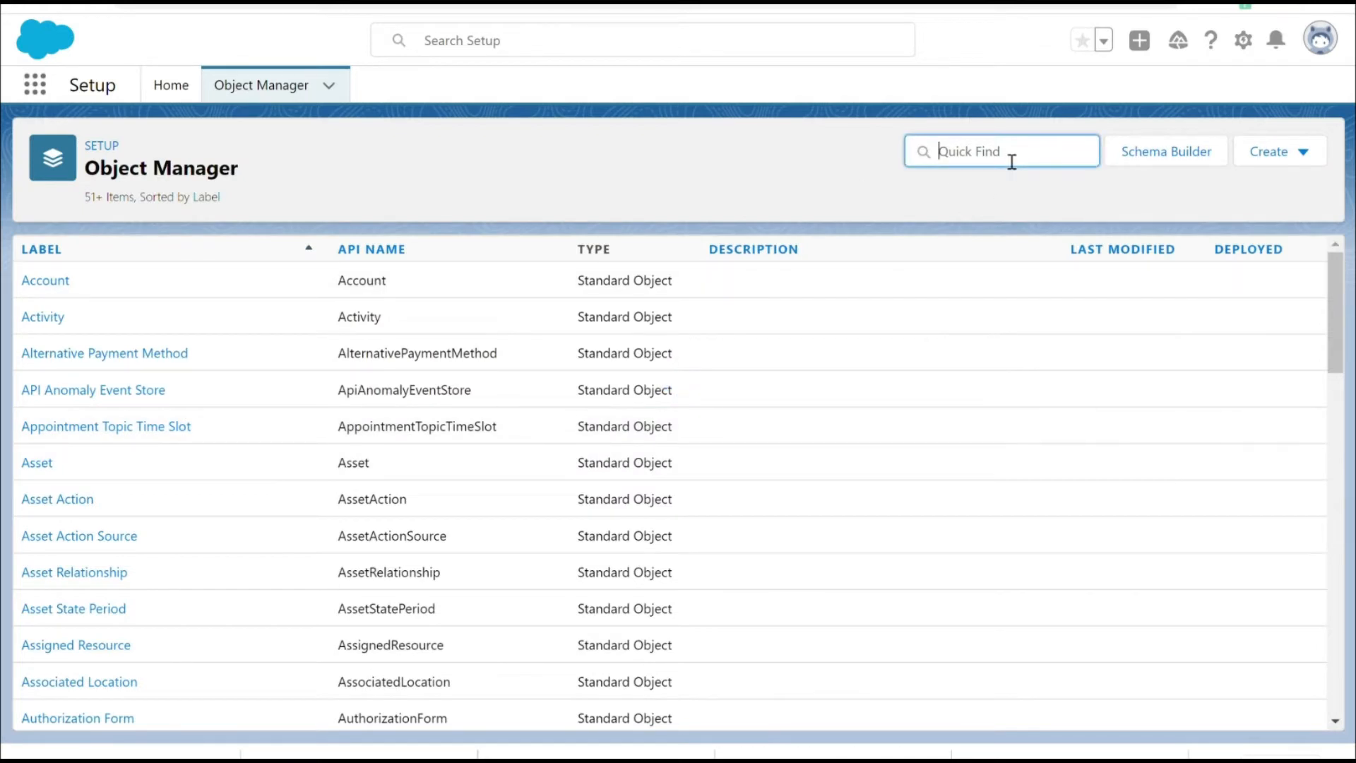
type("conta")
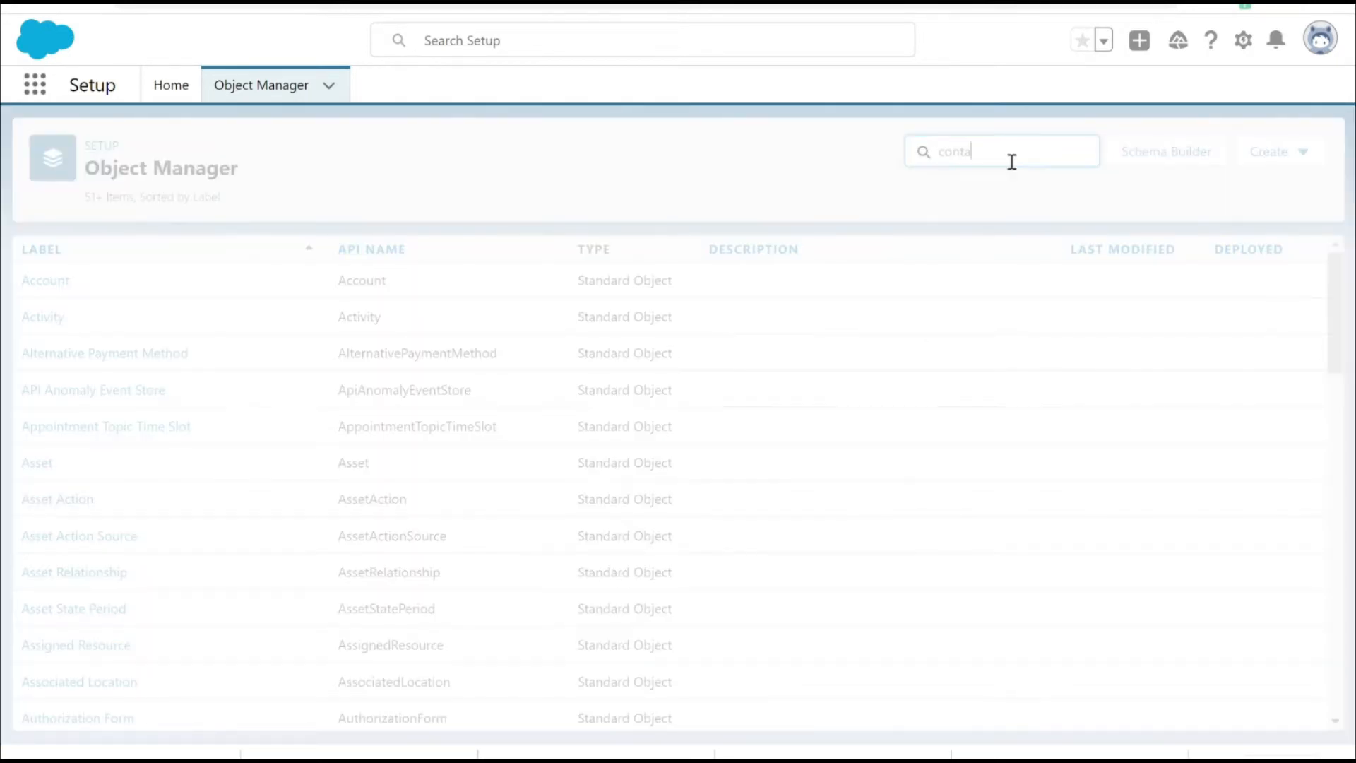
type("ct")
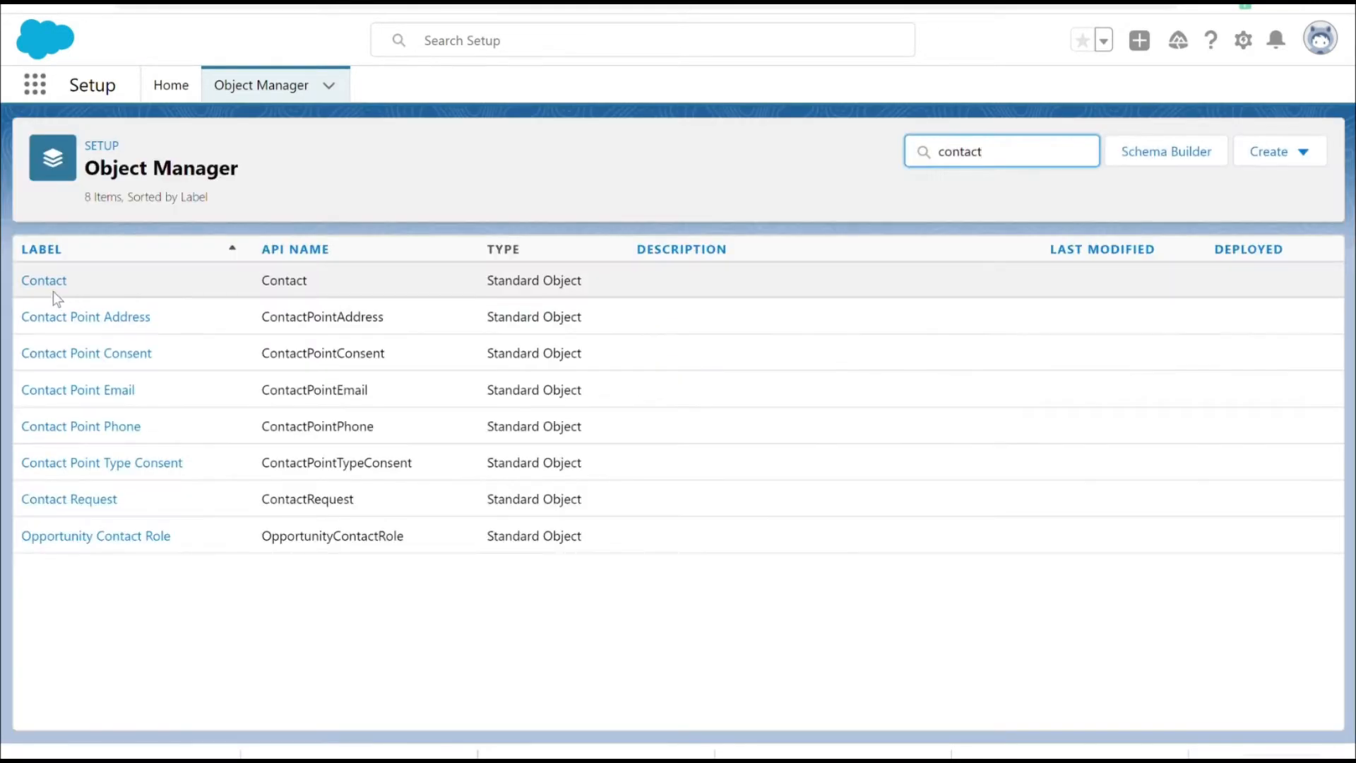
left_click(43, 281)
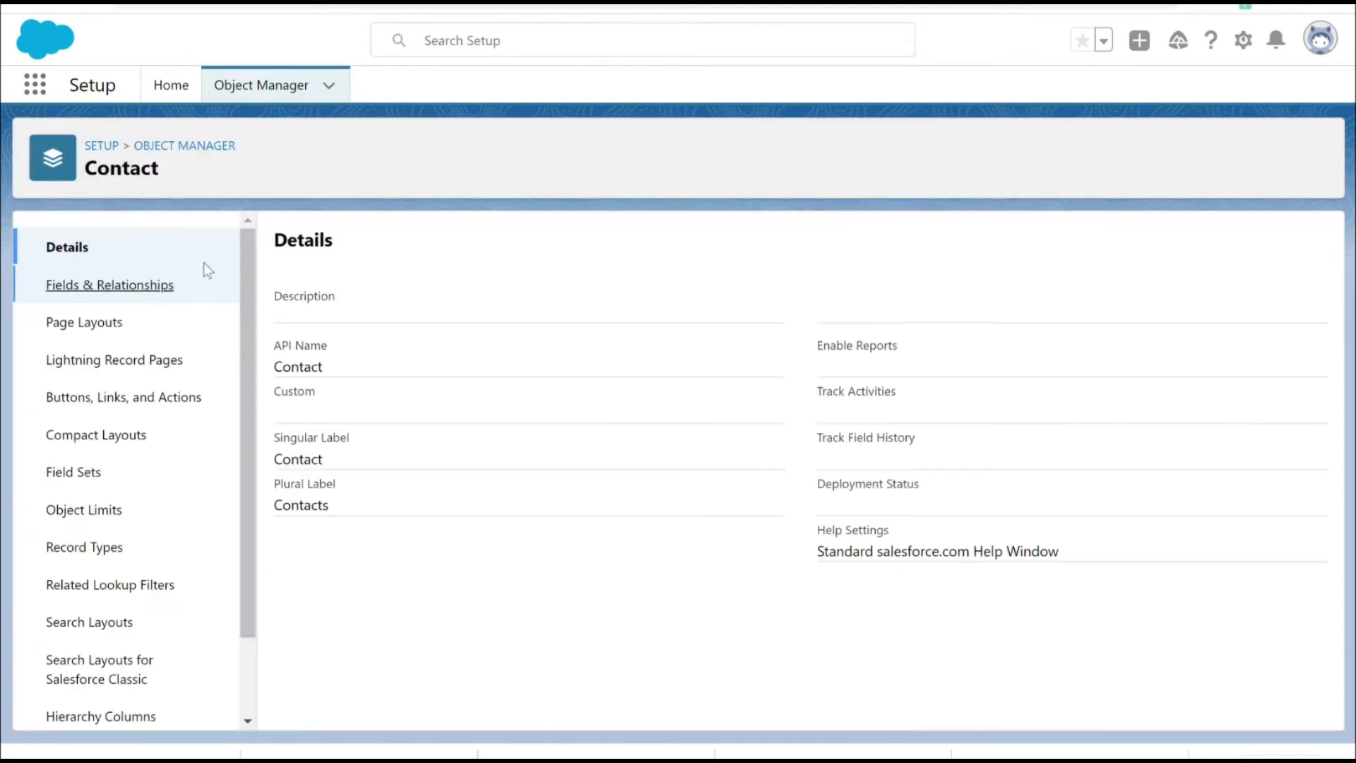
Step: Start a new Formula-type custom field in Contact's Fields & Relationships
left_click(110, 284)
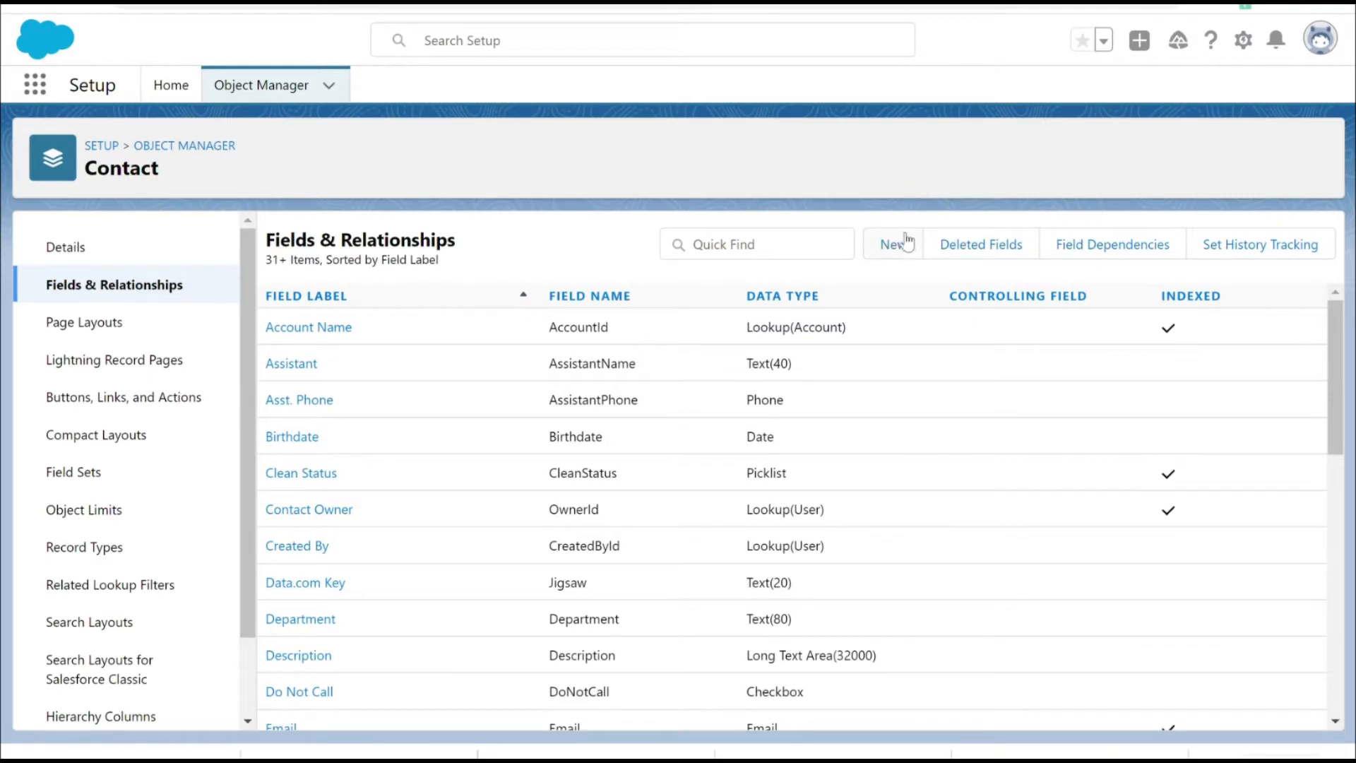
left_click(893, 244)
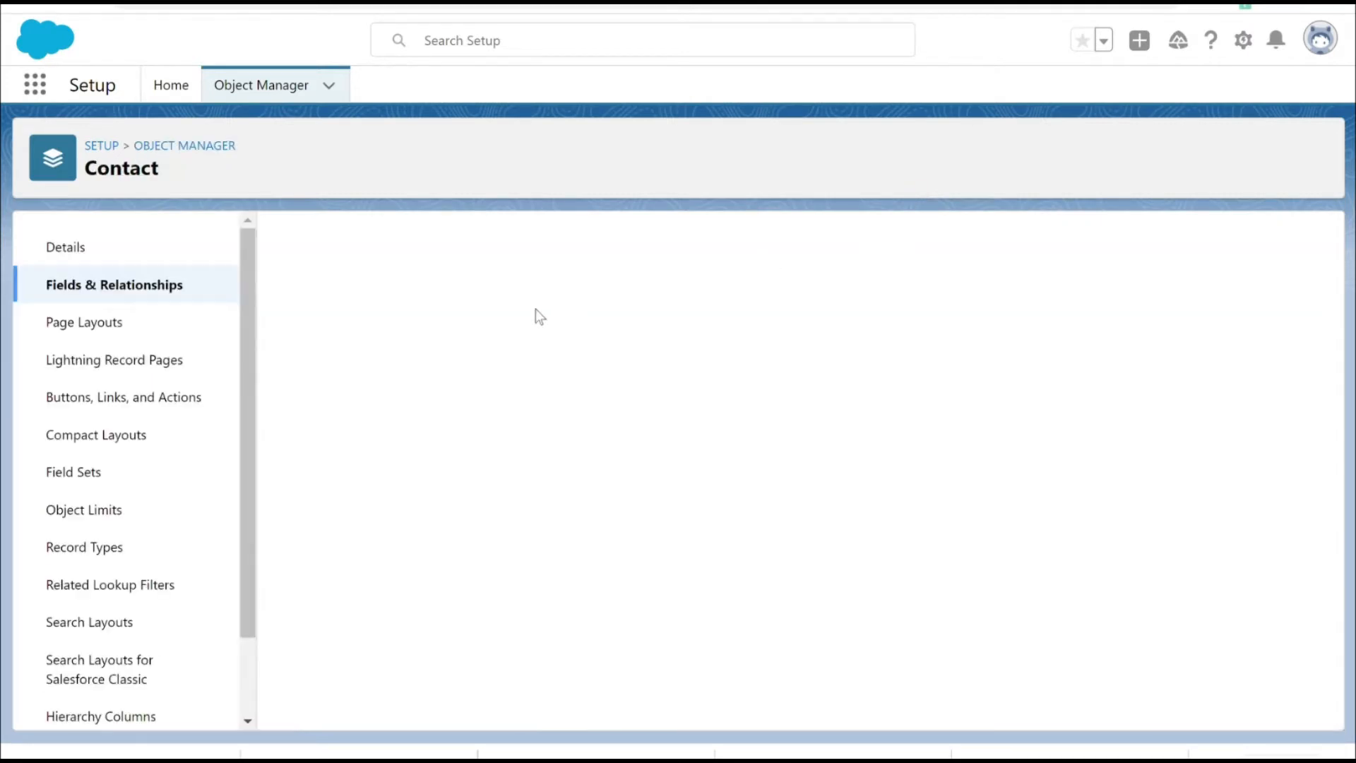
mouse_move(493, 463)
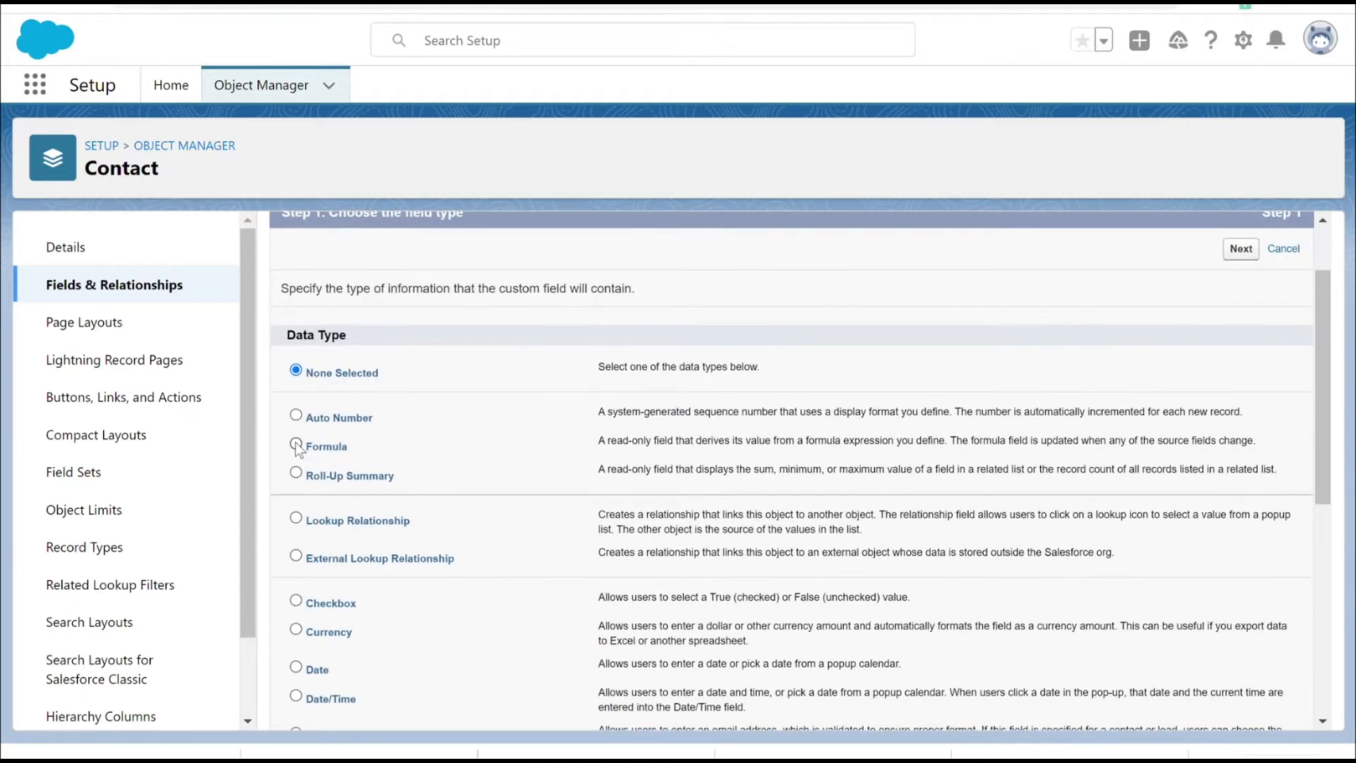
scroll("down", 3)
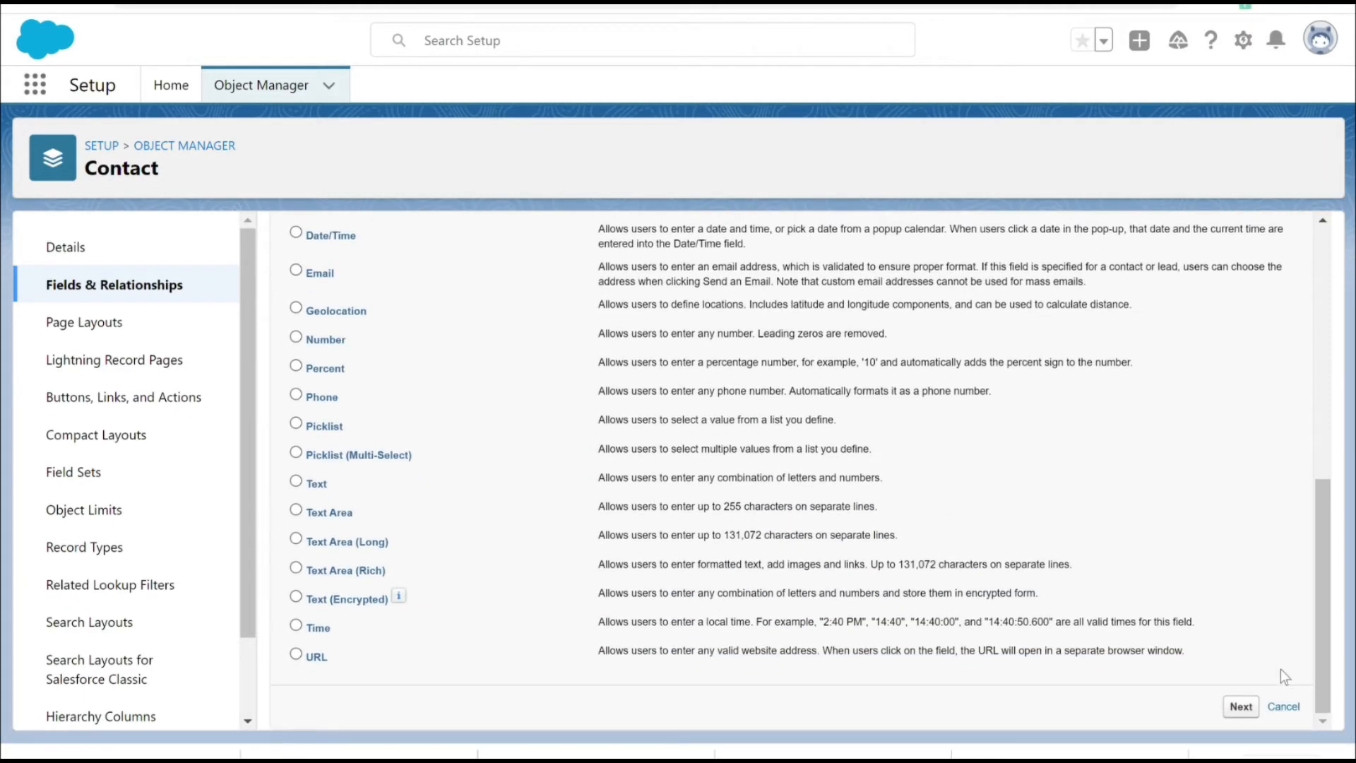
left_click(1241, 706)
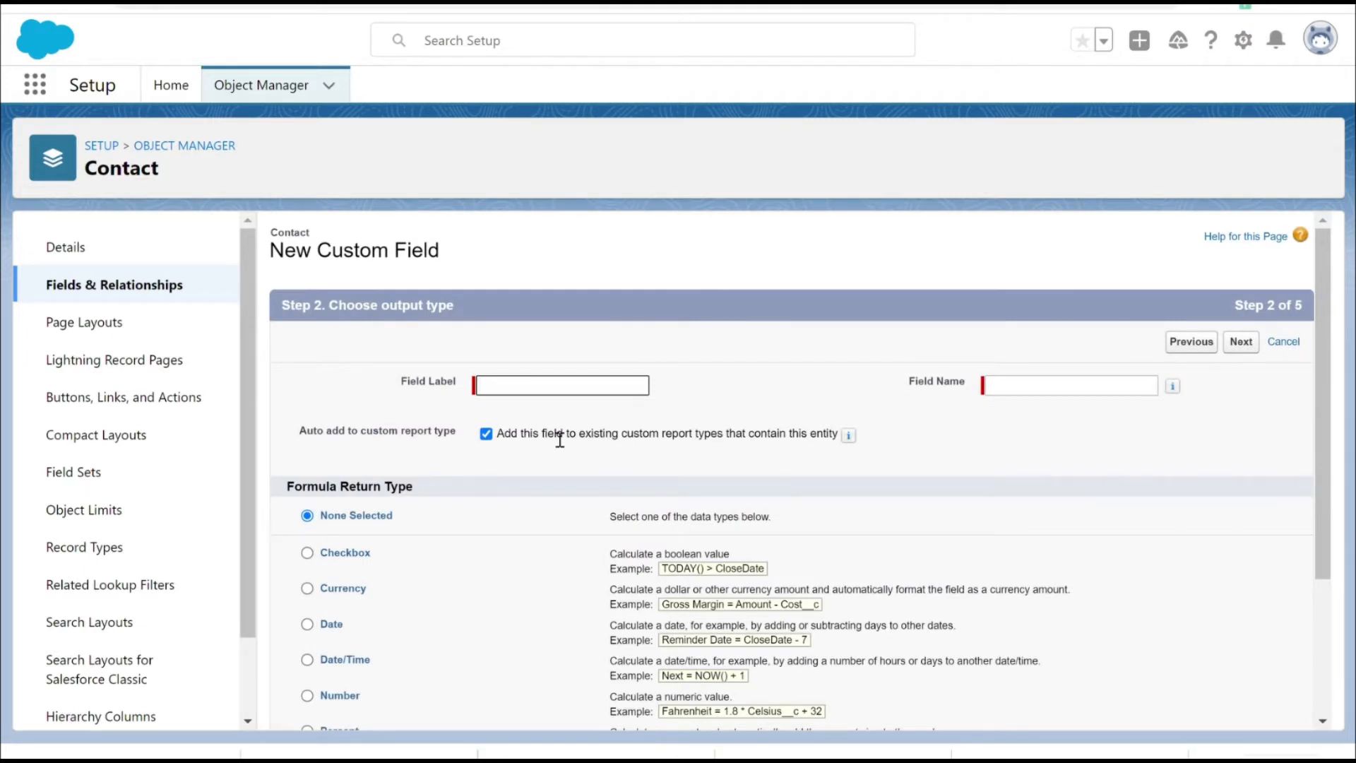
Step: Label the formula field 'Salesforce ID (18 digits)' with a Text return type
type("Salesforce")
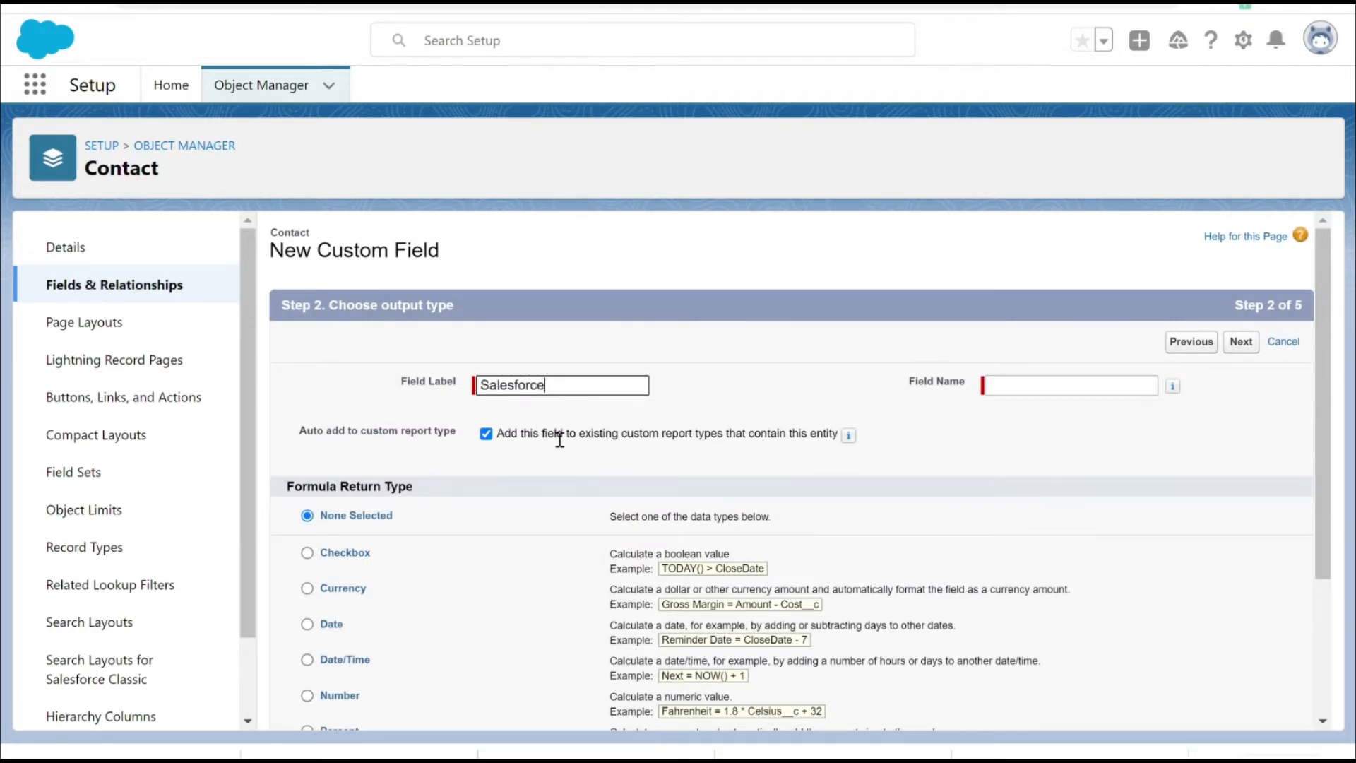
type("ID (")
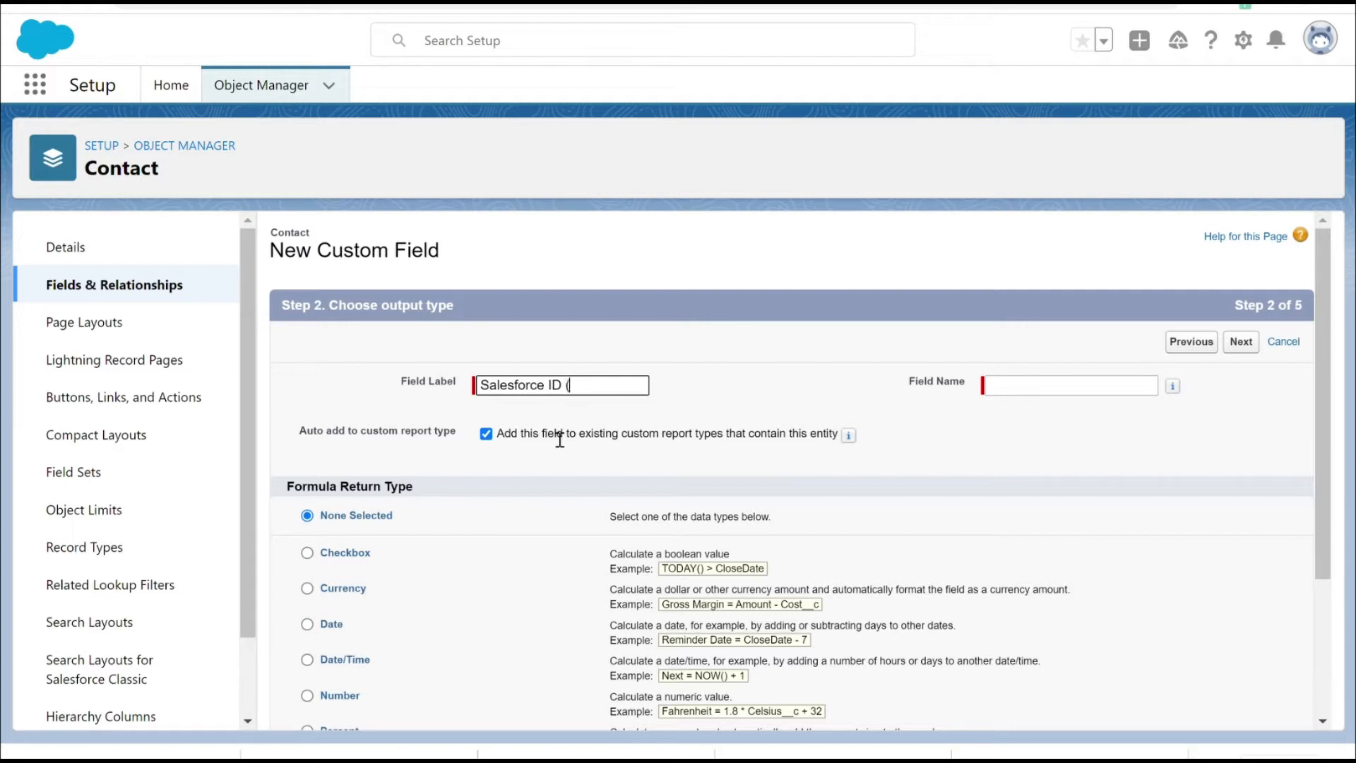
type("18 digits")
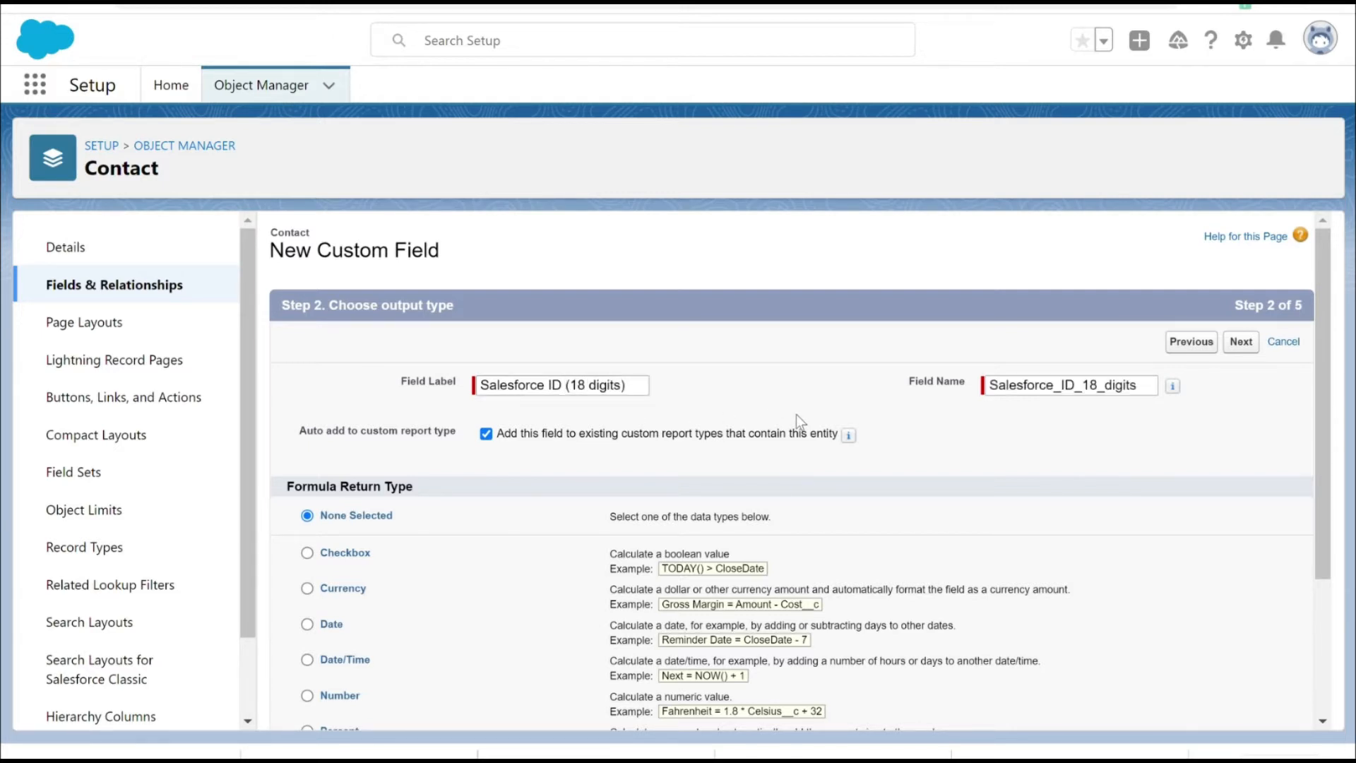
scroll("down", 3)
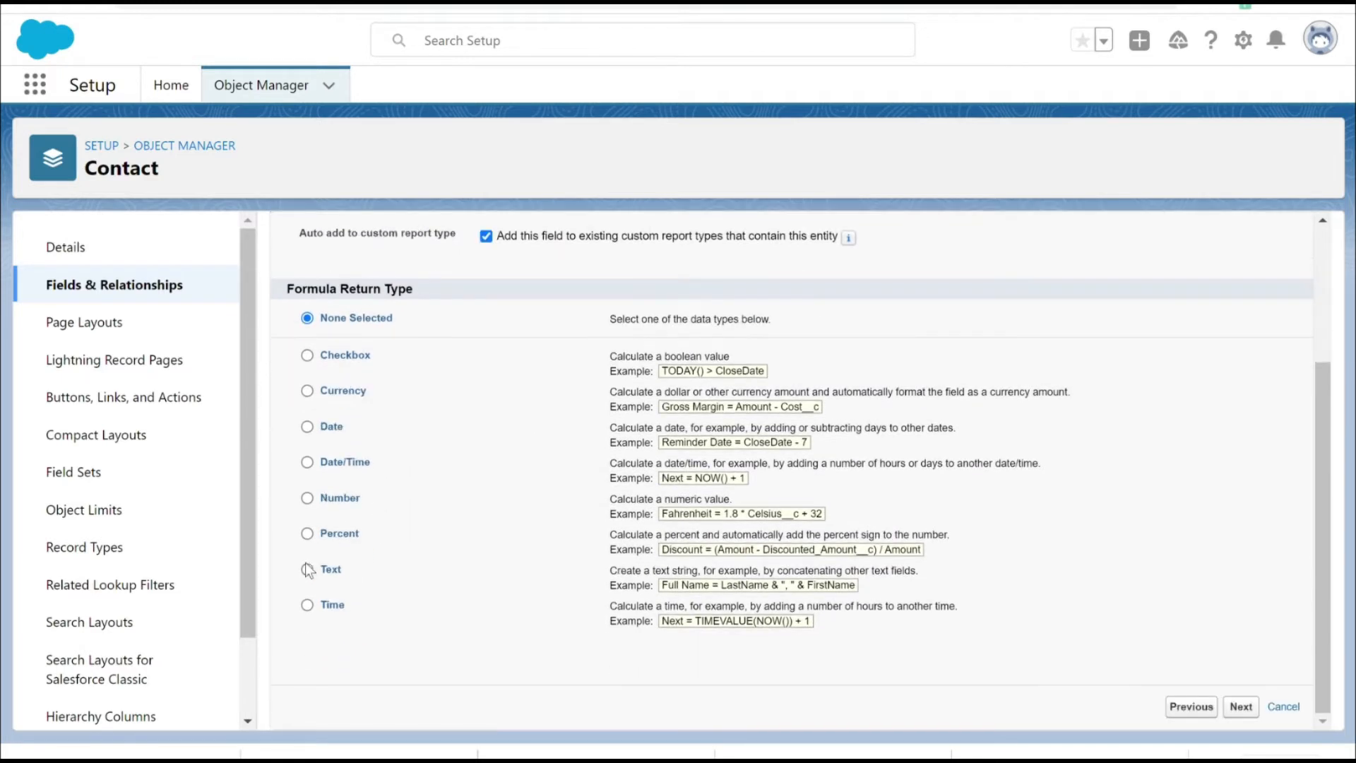
left_click(307, 570)
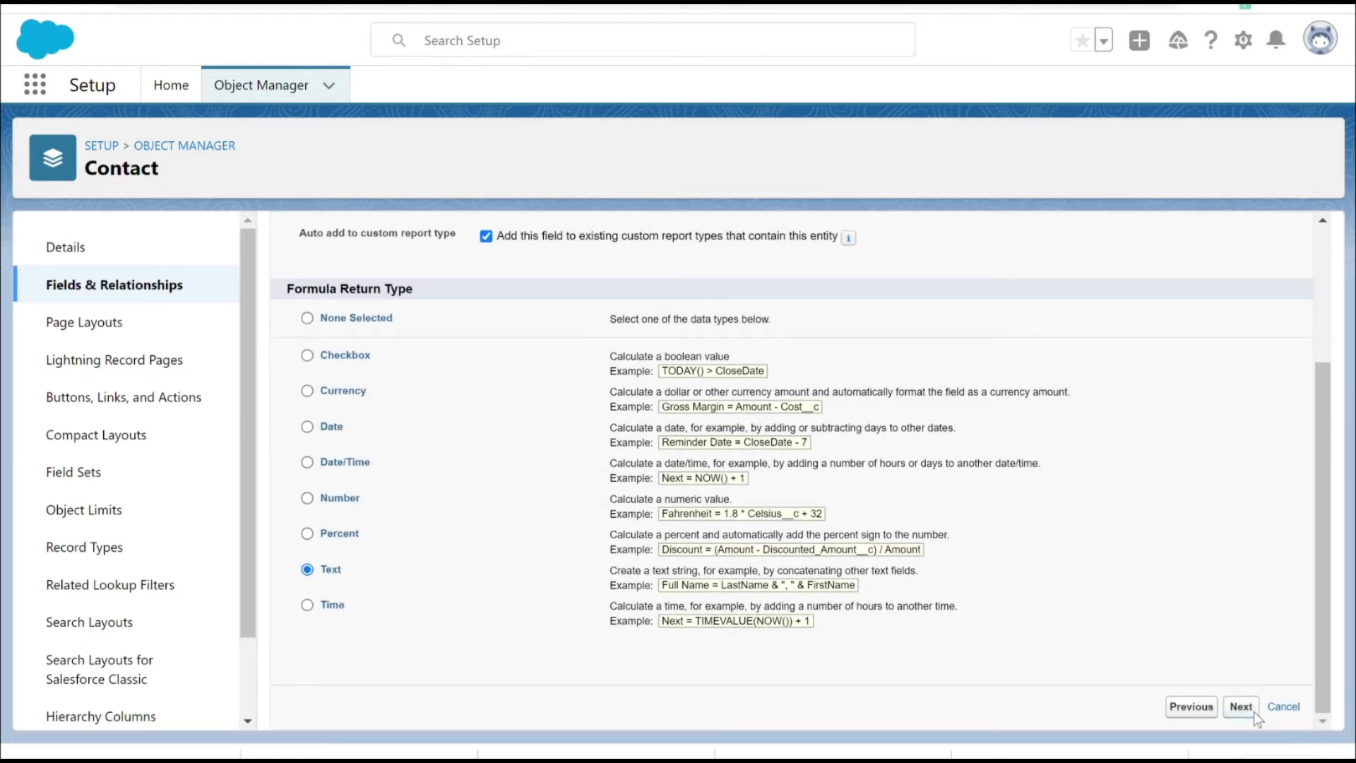
left_click(1241, 706)
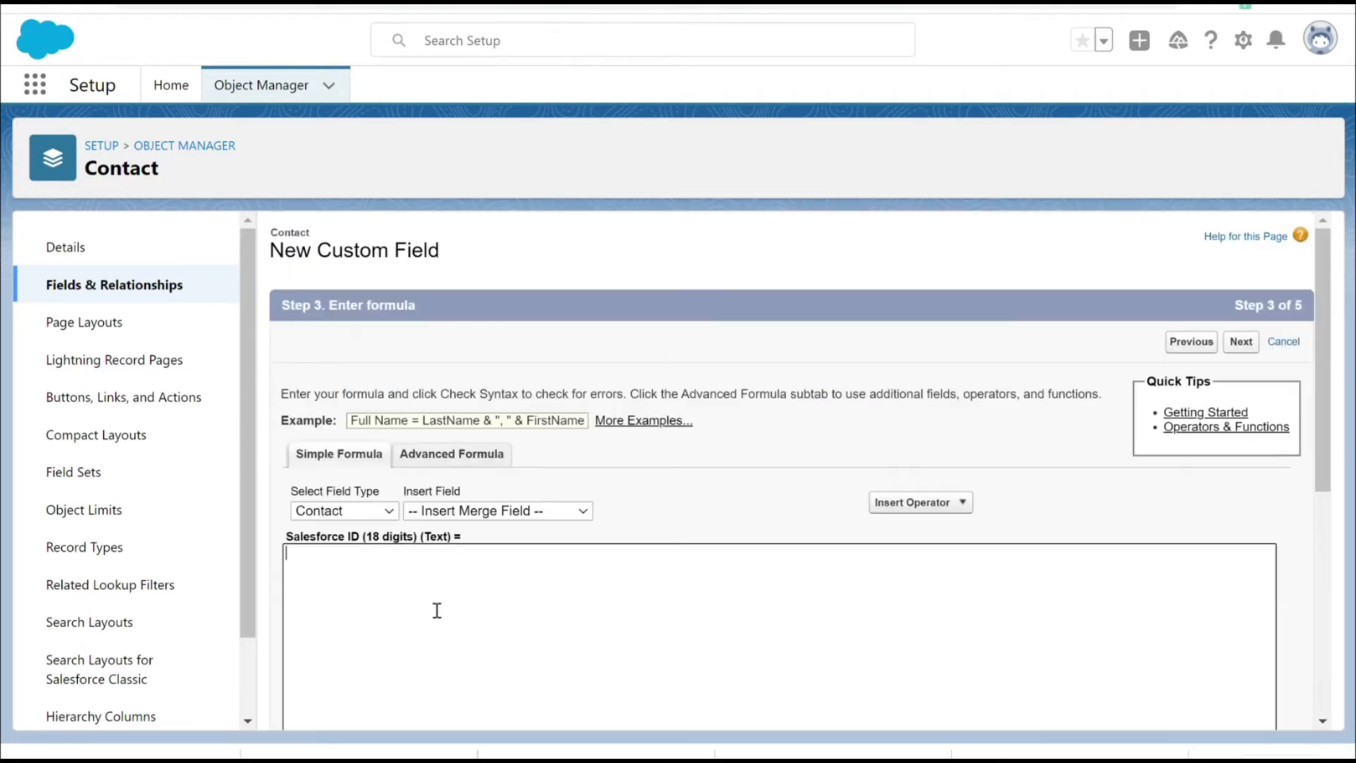
Step: Enter the formula CASESAFEID(Id) and confirm it passes the syntax check
type("CASES")
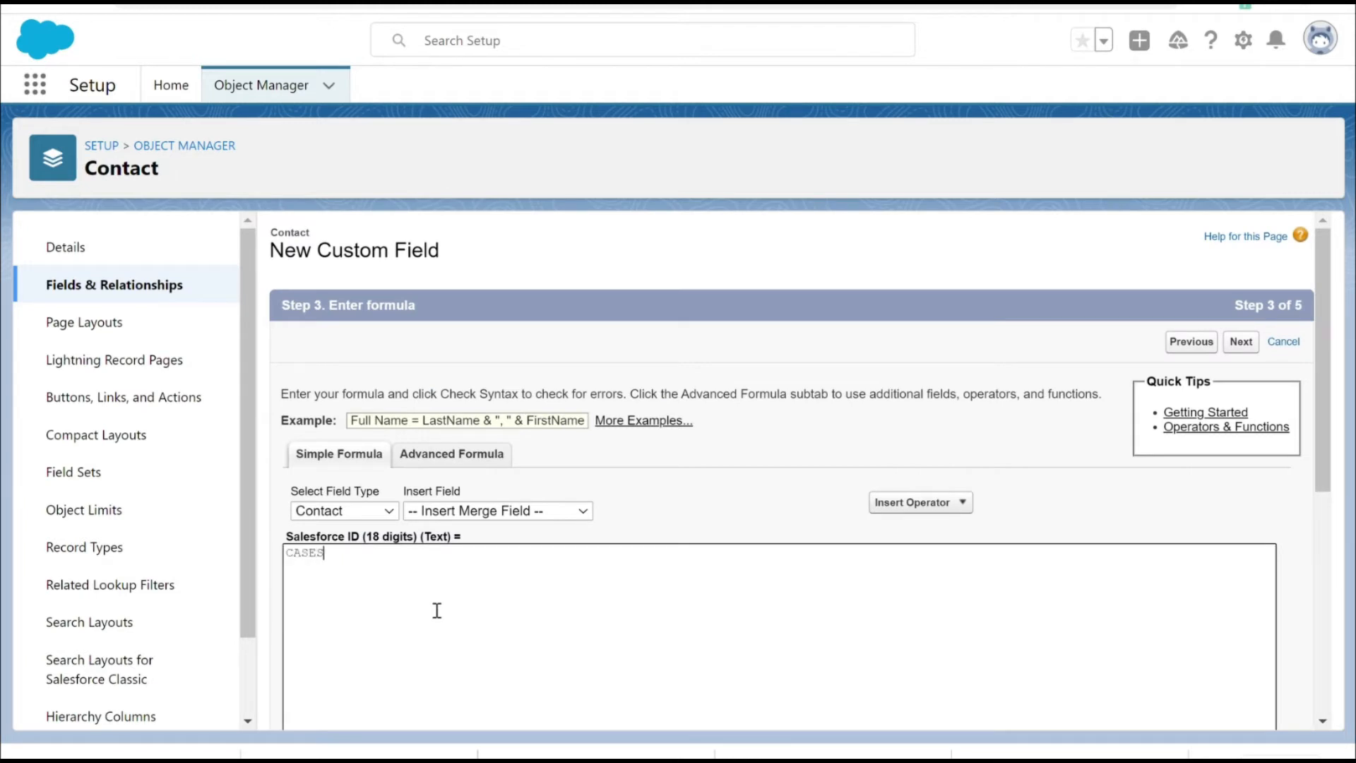
type("AFE")
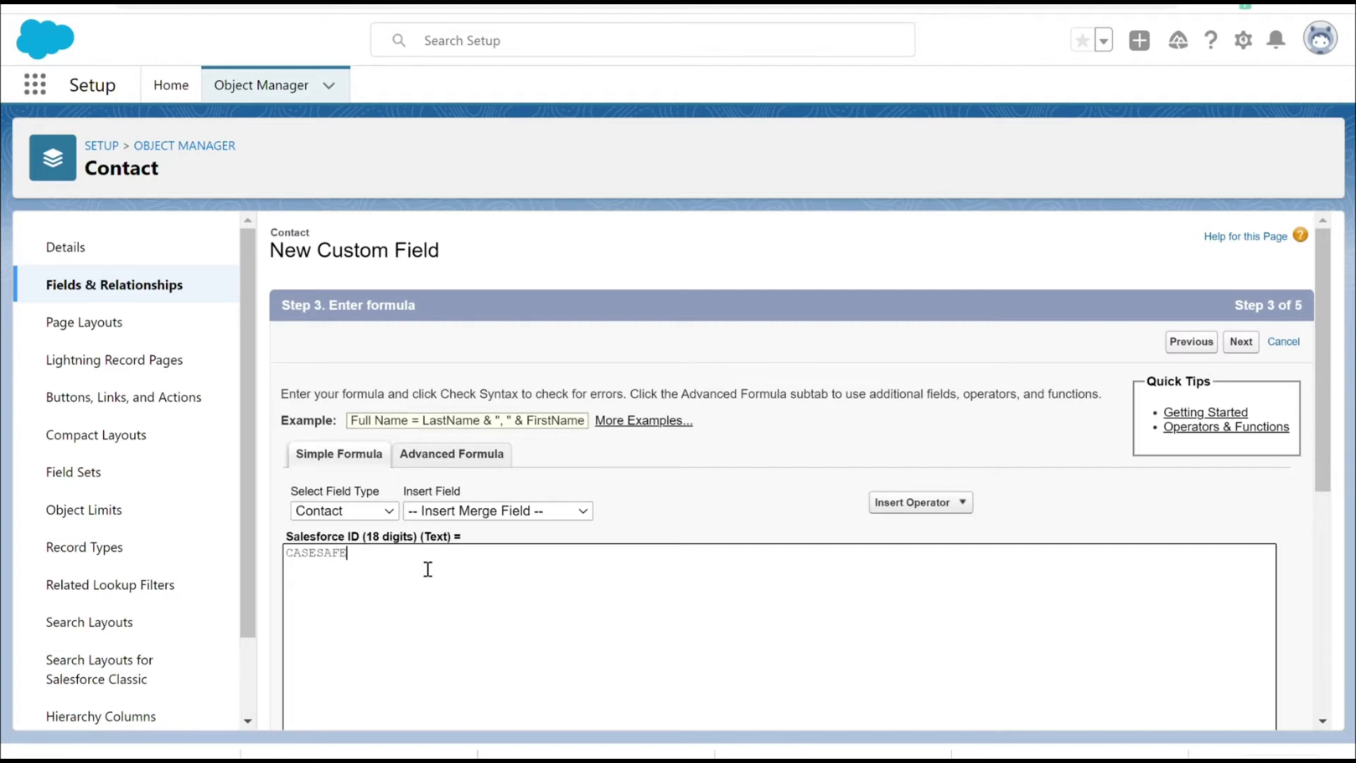
type("ID (")
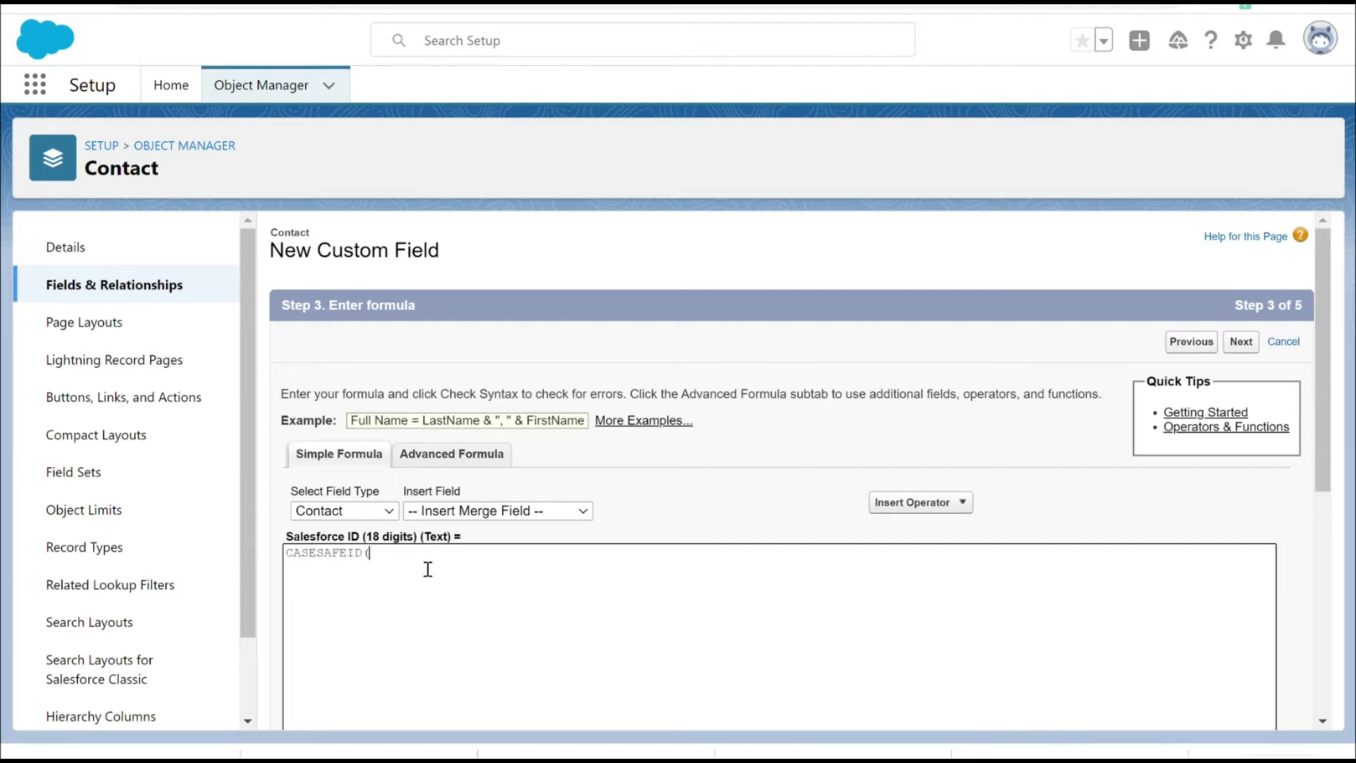
type("Id)")
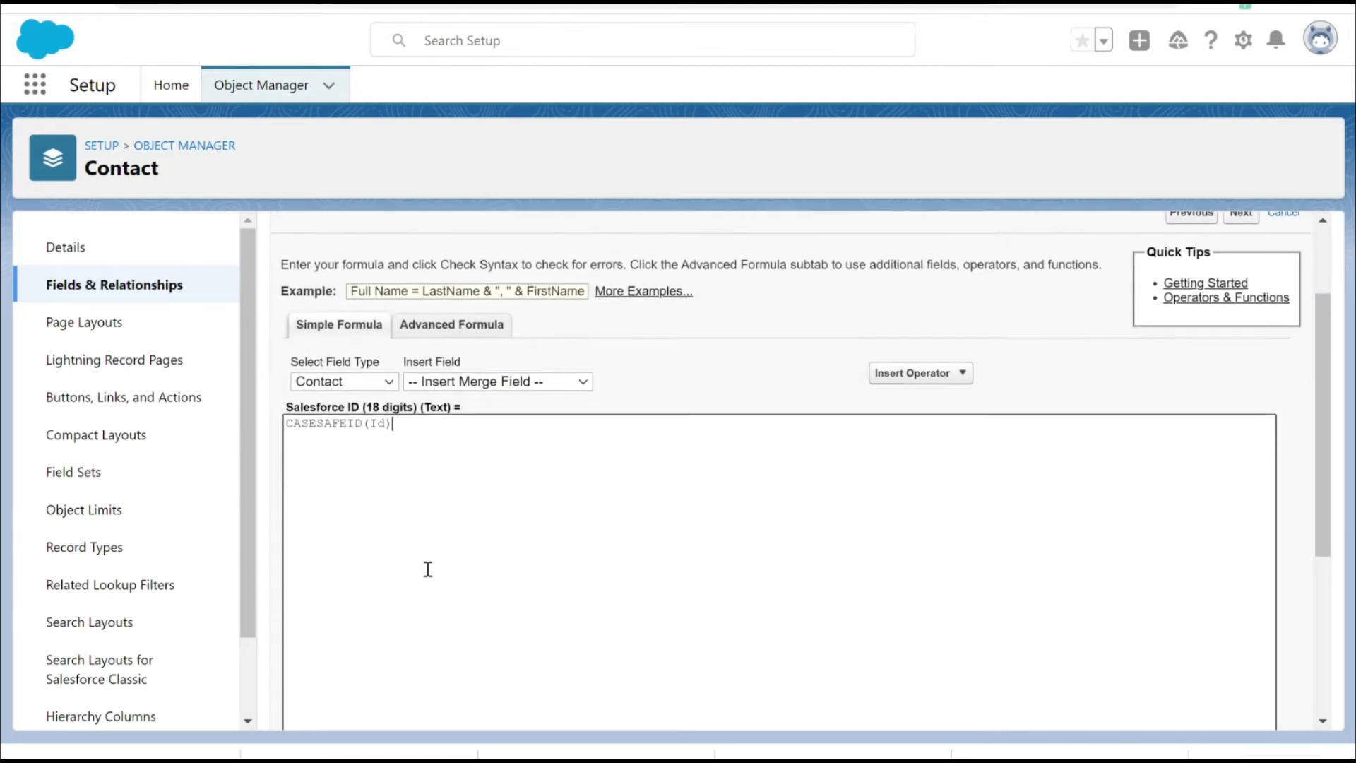
scroll("down", 3)
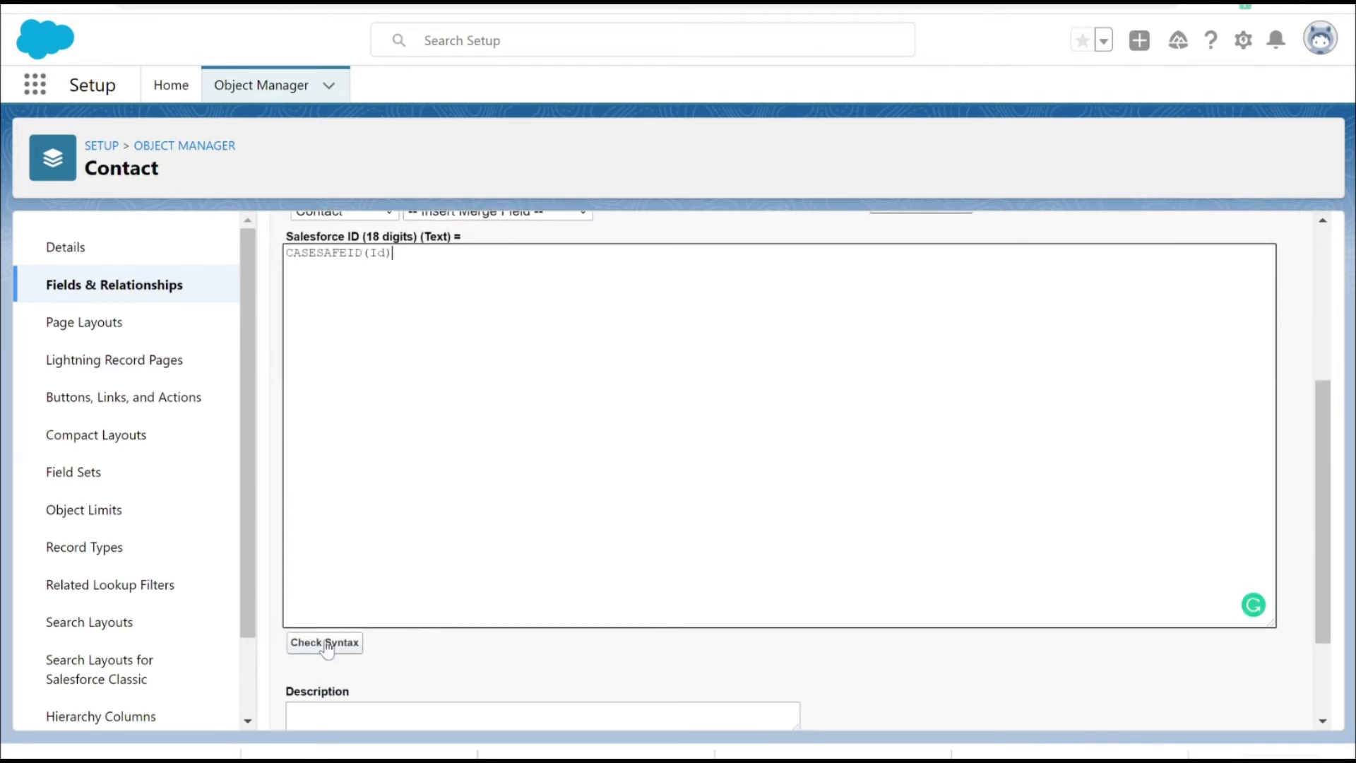
left_click(325, 643)
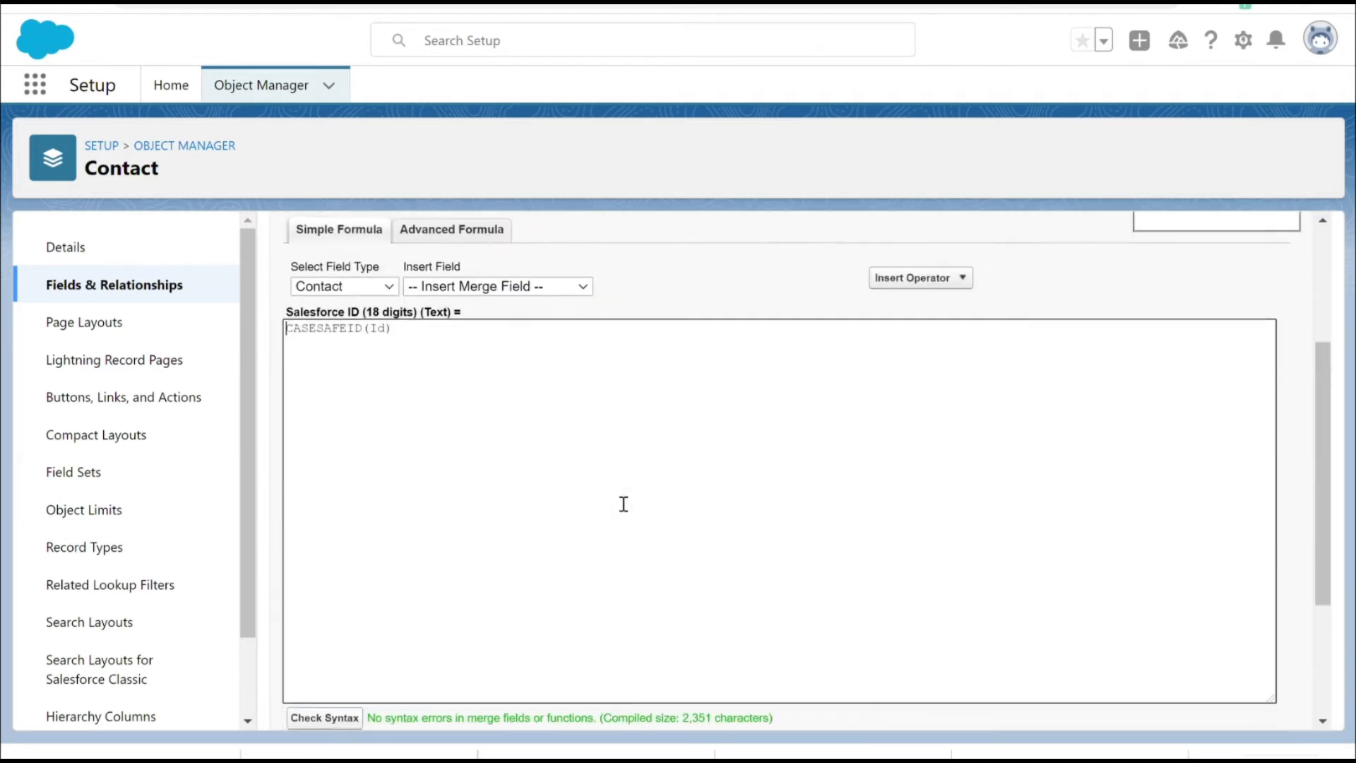
scroll("down", 3)
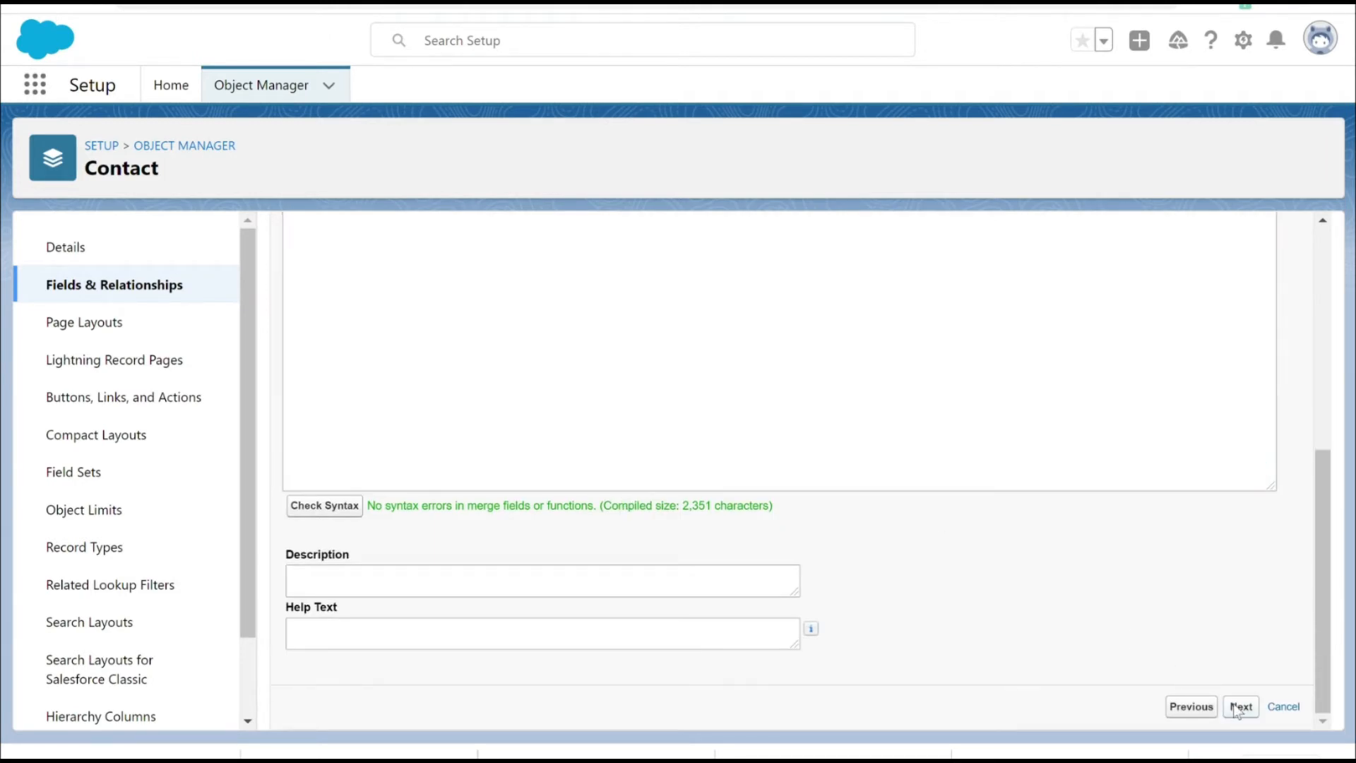
Step: Make the new field visible to every profile in field-level security
left_click(1240, 707)
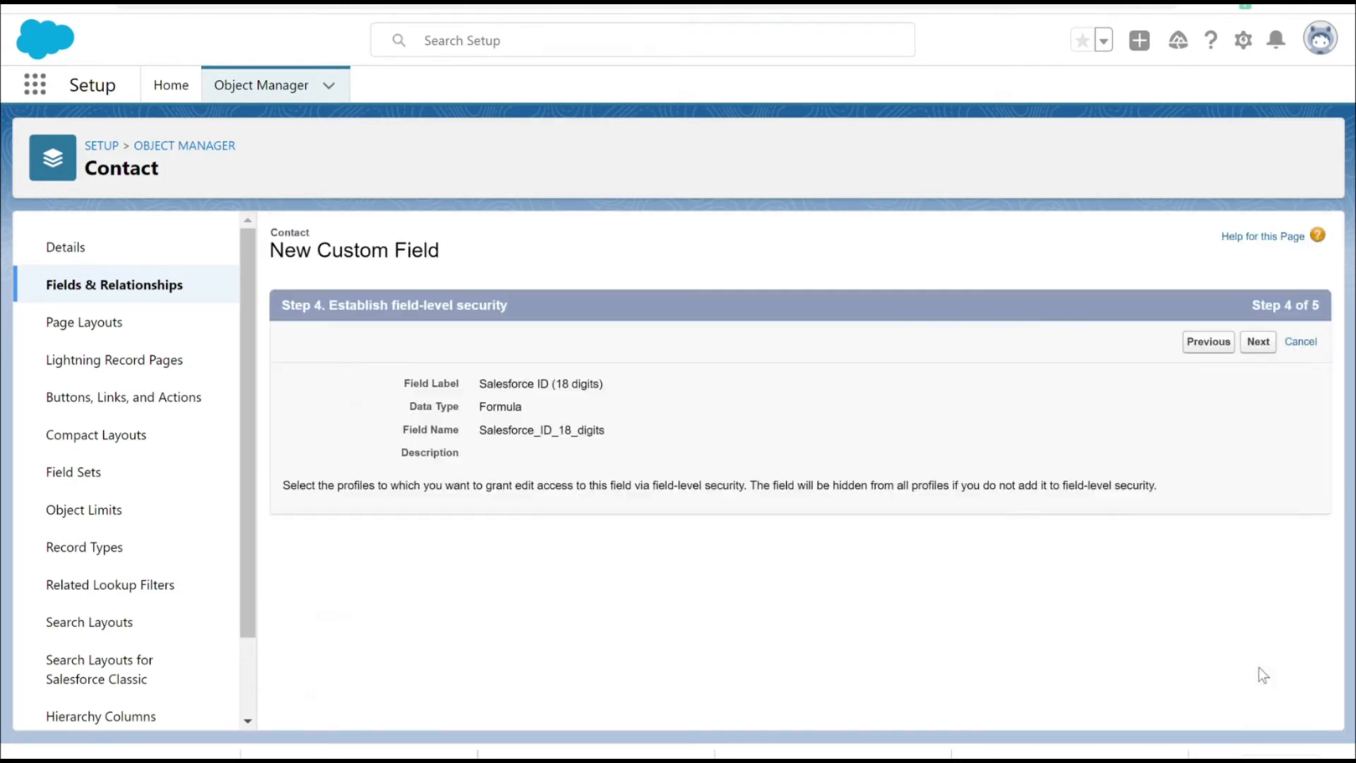
scroll("down", 3)
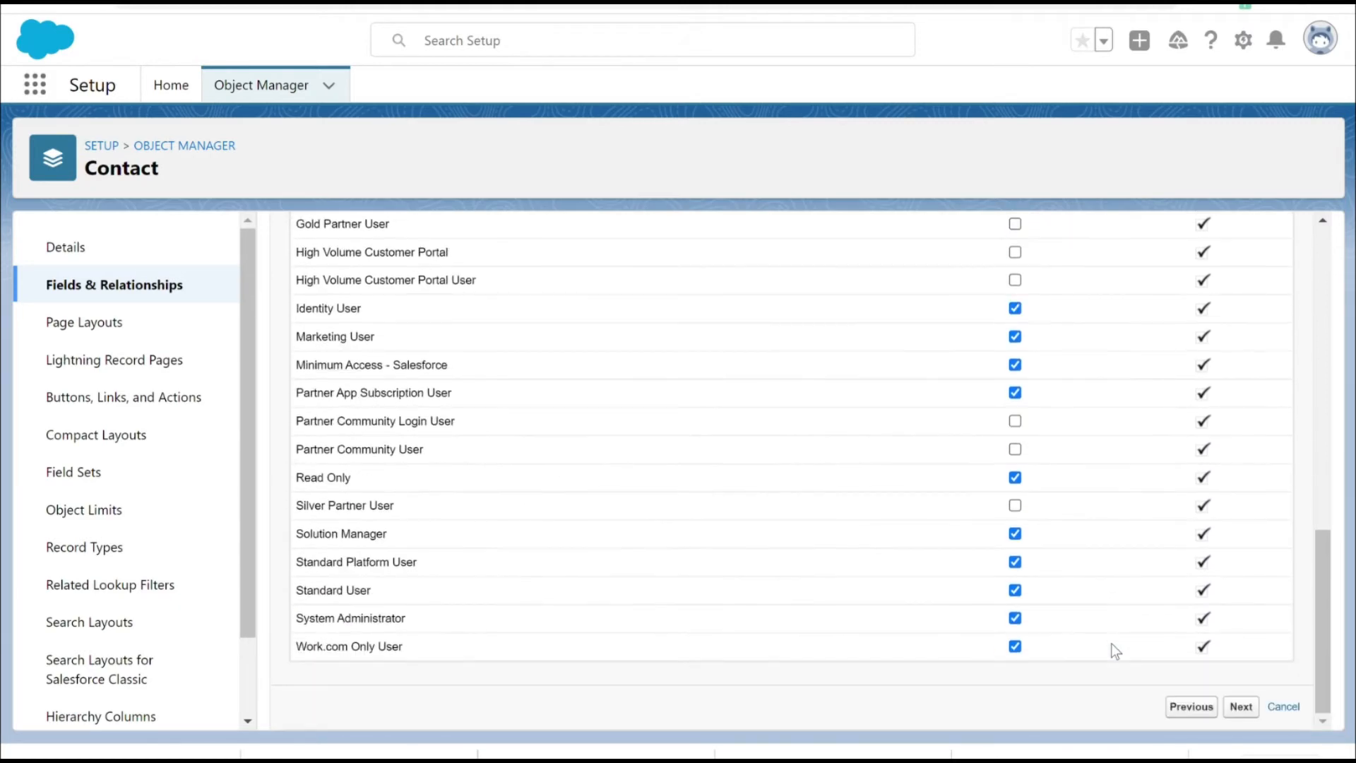
scroll("up", 3)
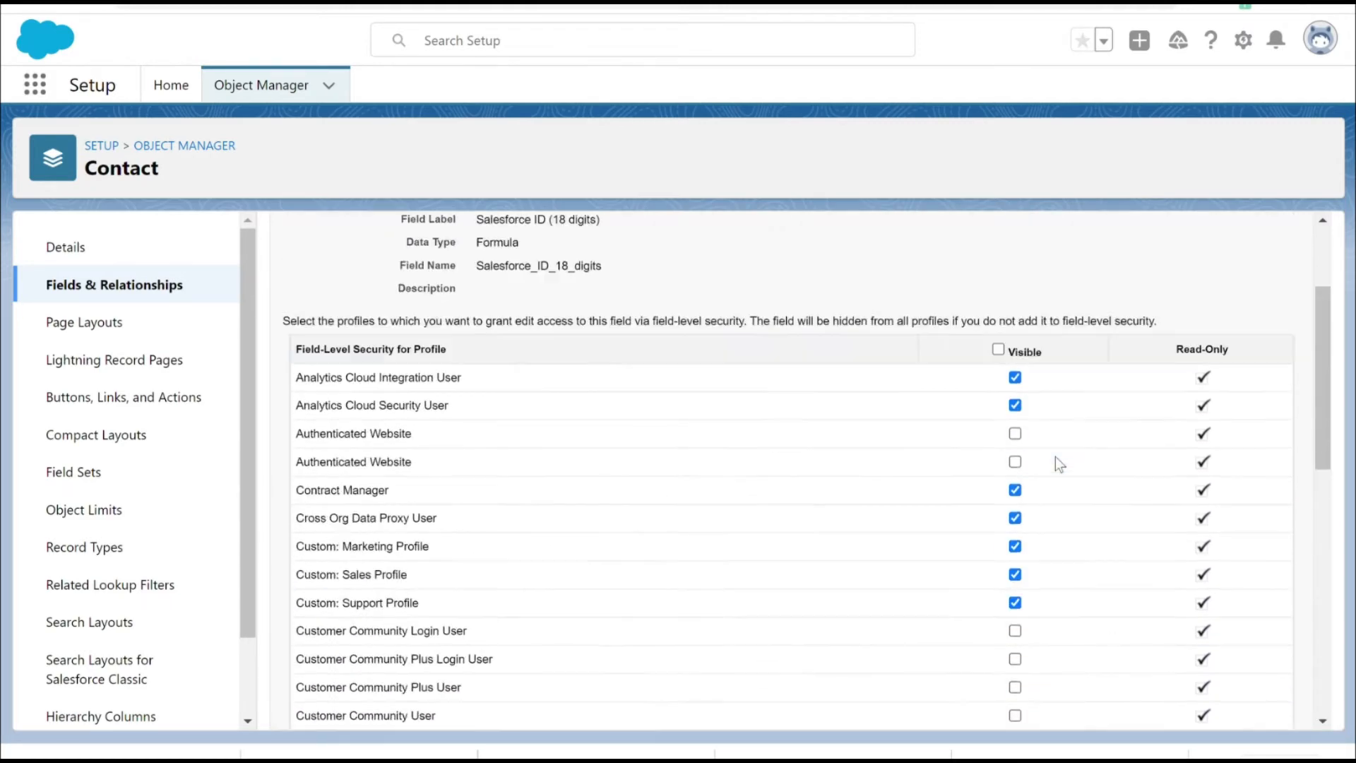
scroll("up", 3)
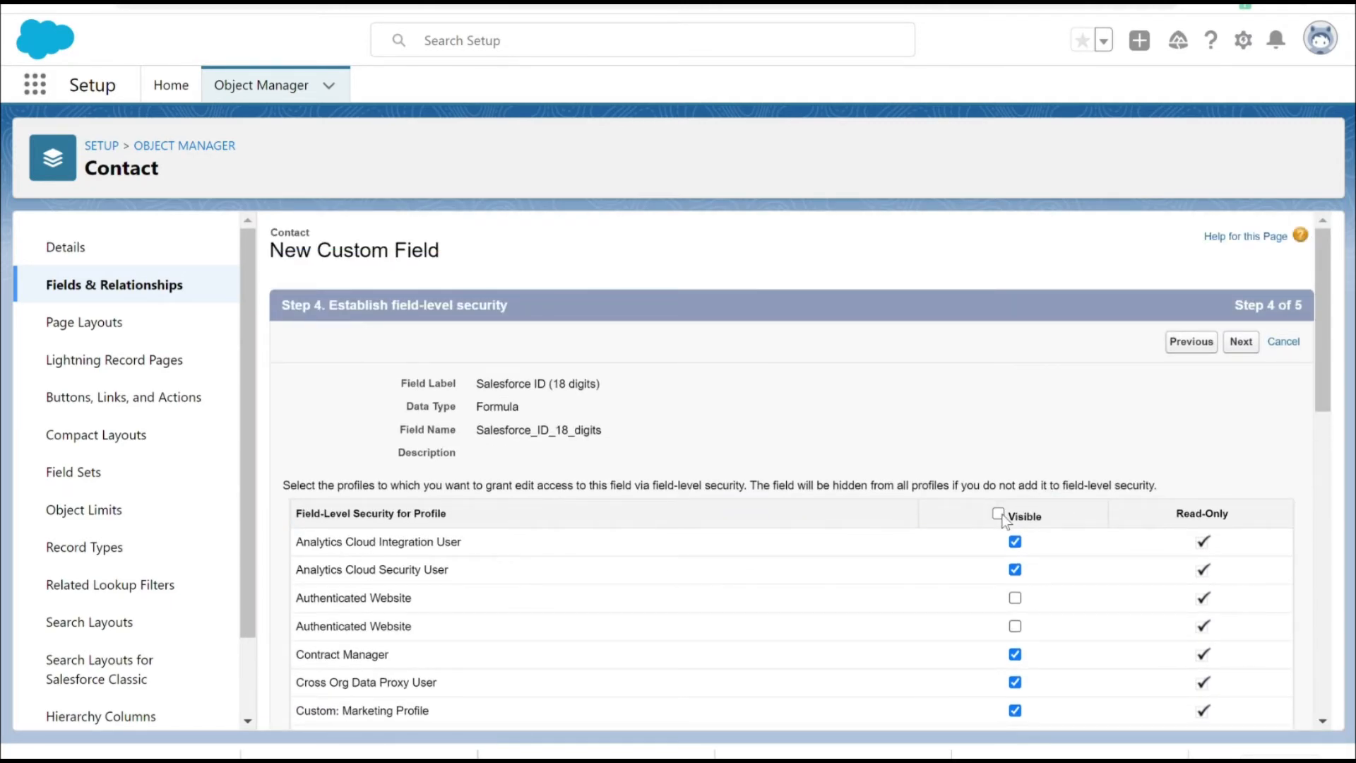
left_click(998, 517)
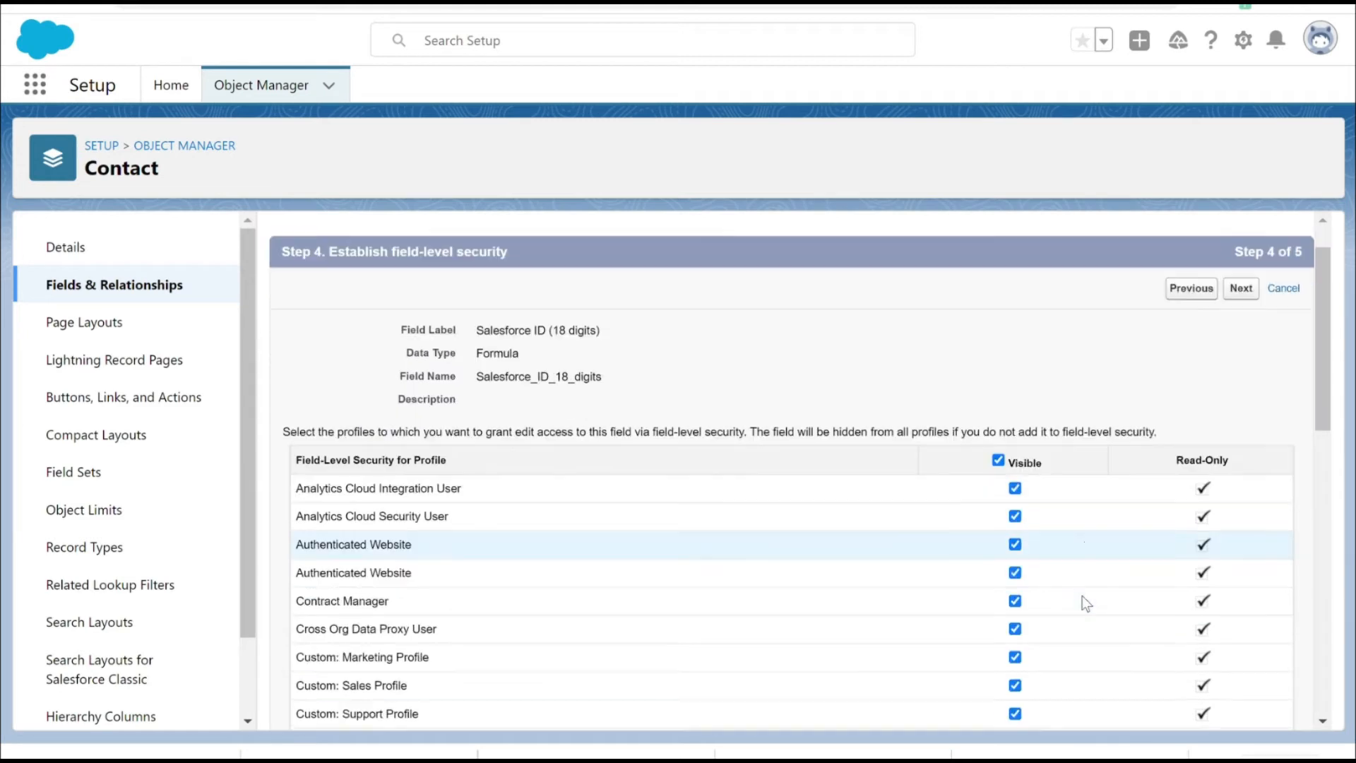
scroll("down", 3)
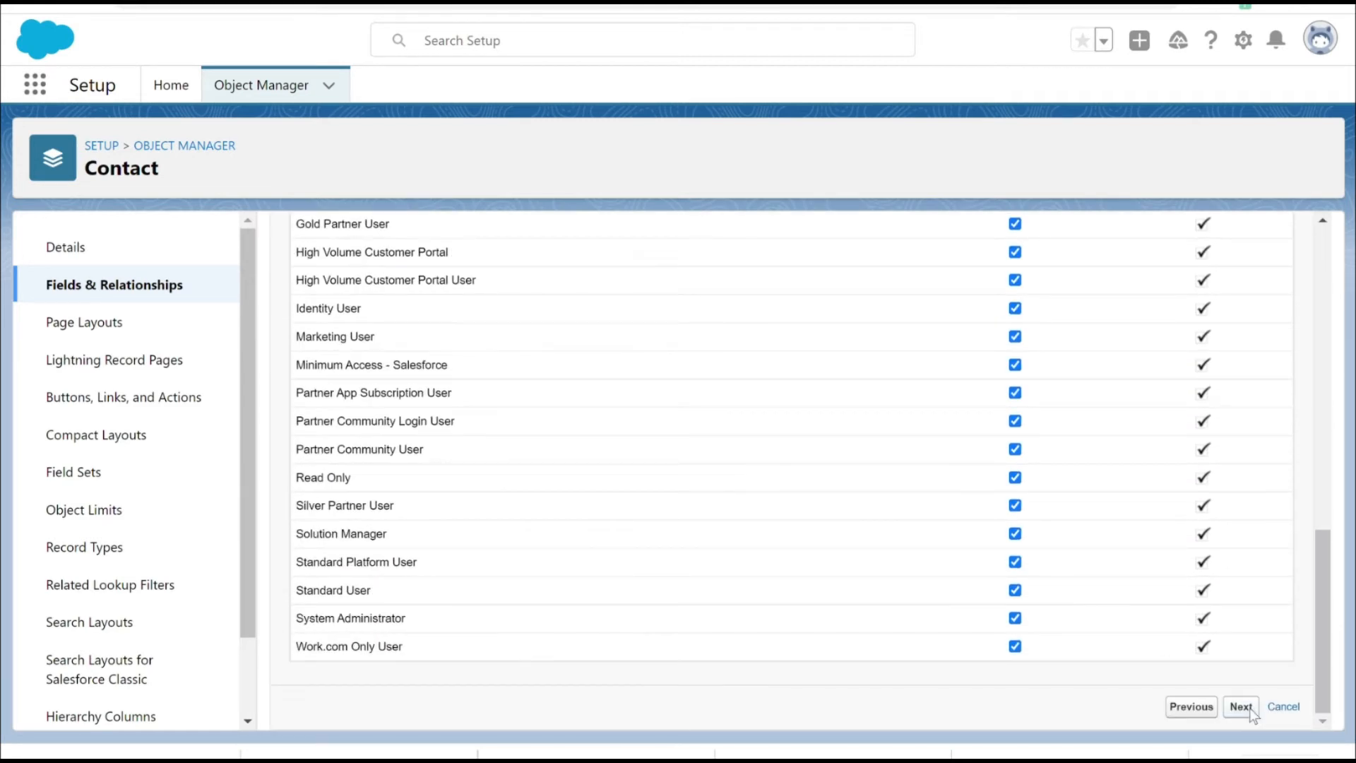
Step: Leave the field off all Contact page layouts and save it
left_click(1240, 707)
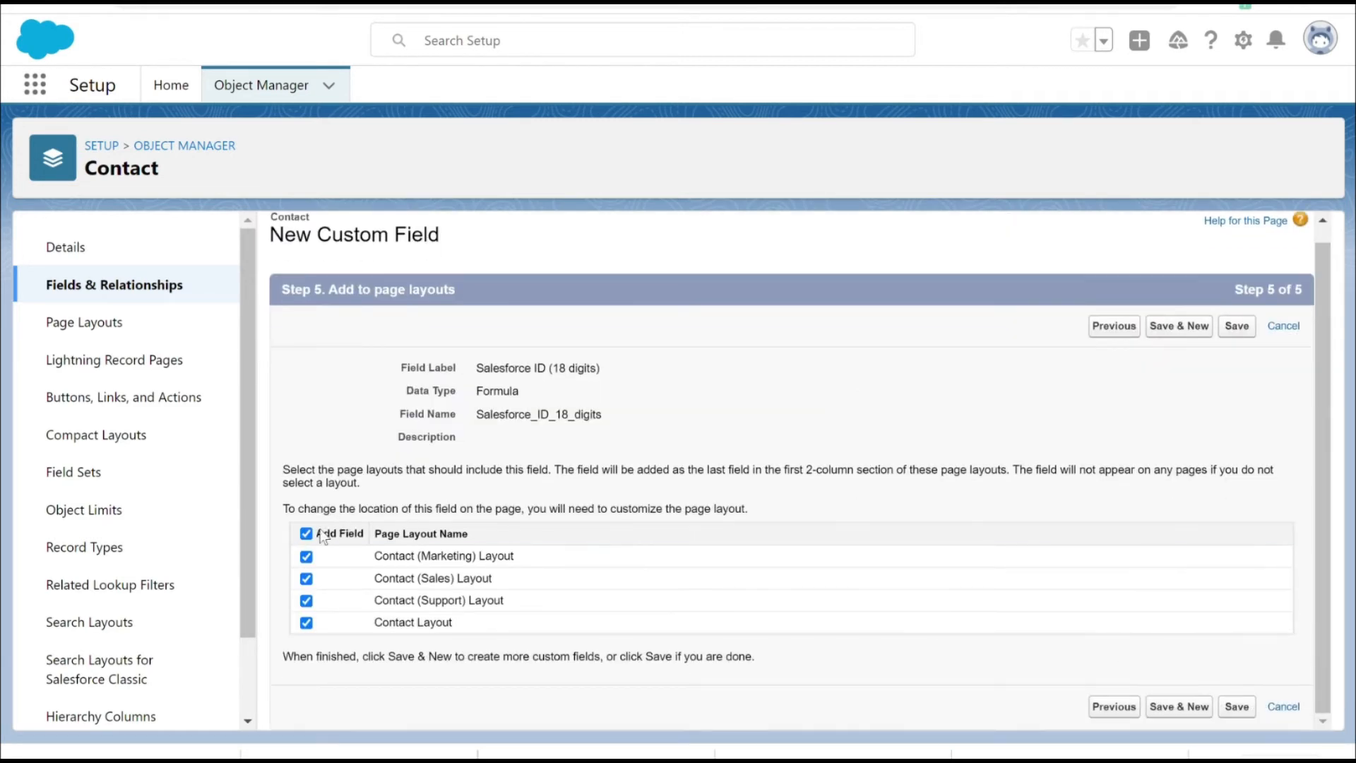
left_click(305, 534)
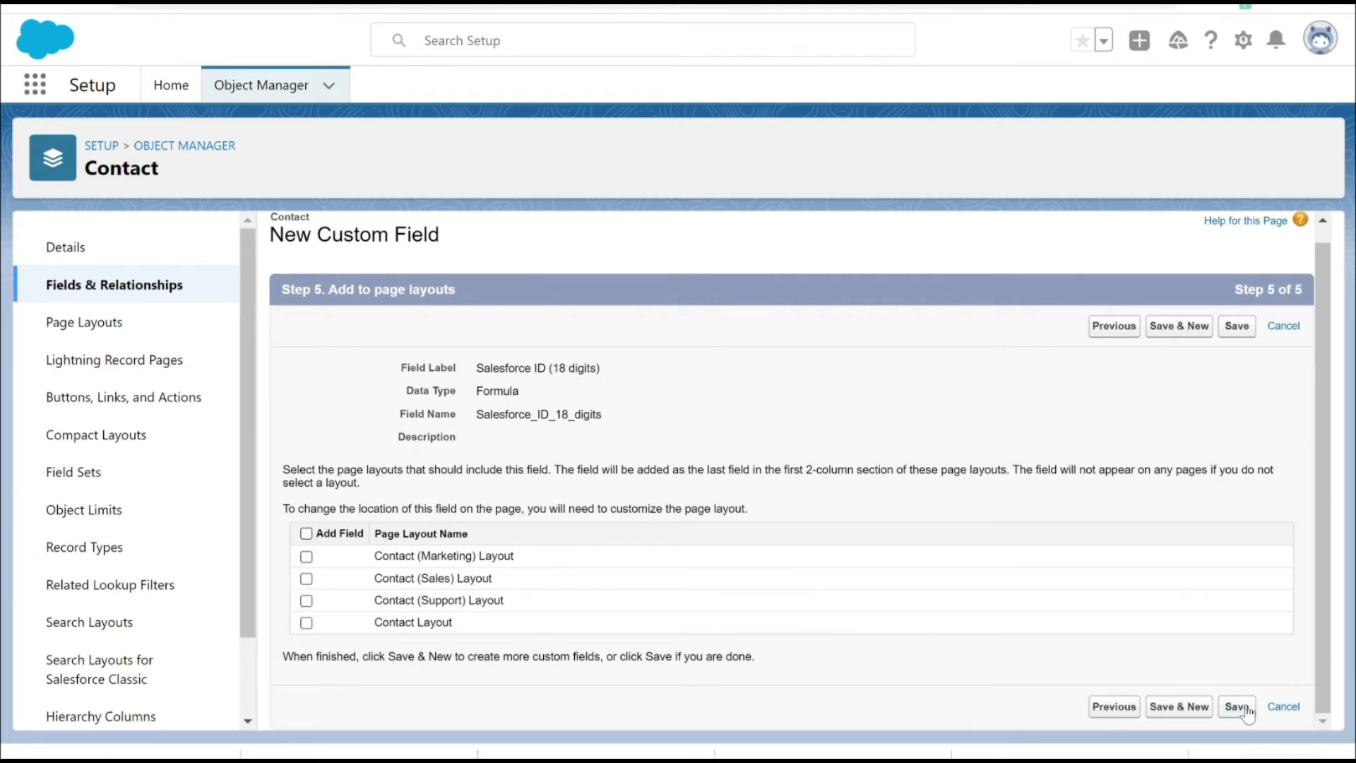
left_click(1237, 705)
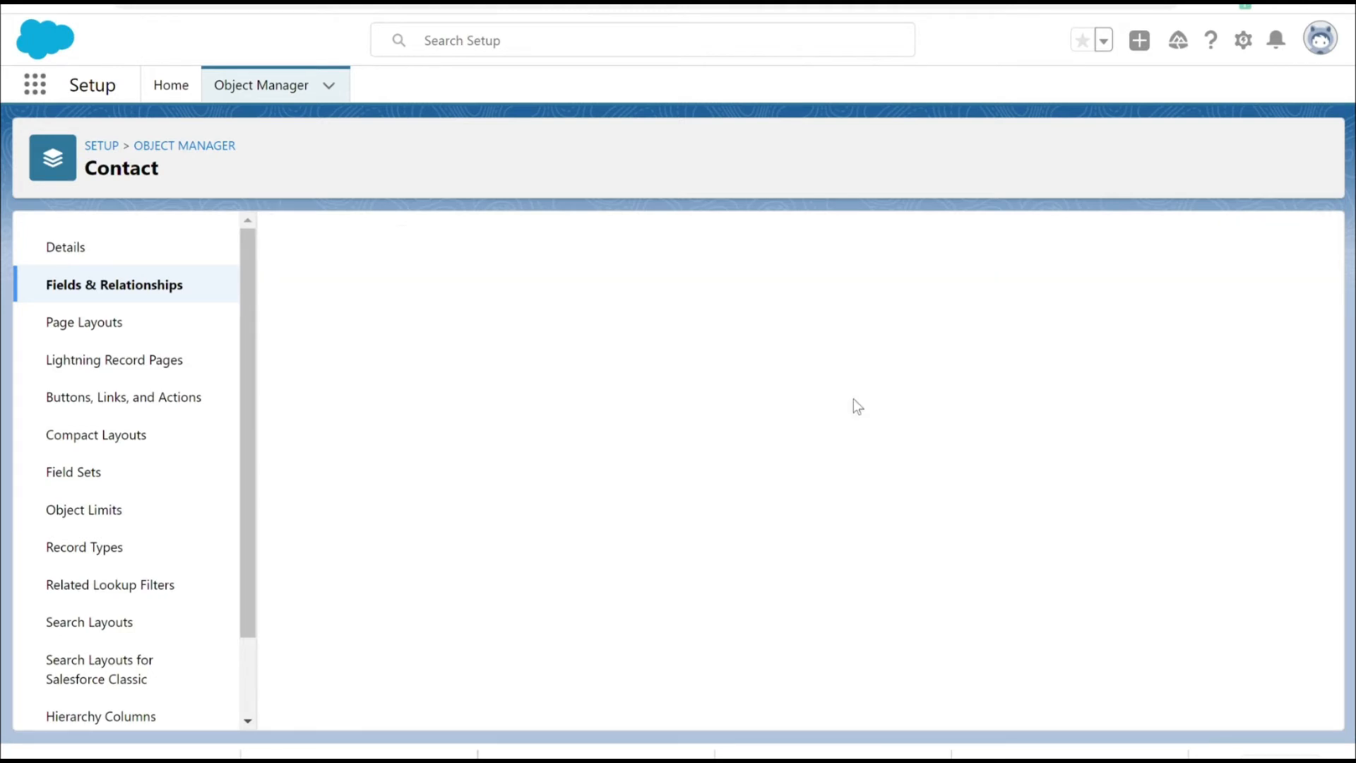
Step: Save the New Contacts & Accounts Report, which shows 23 records
left_click(114, 284)
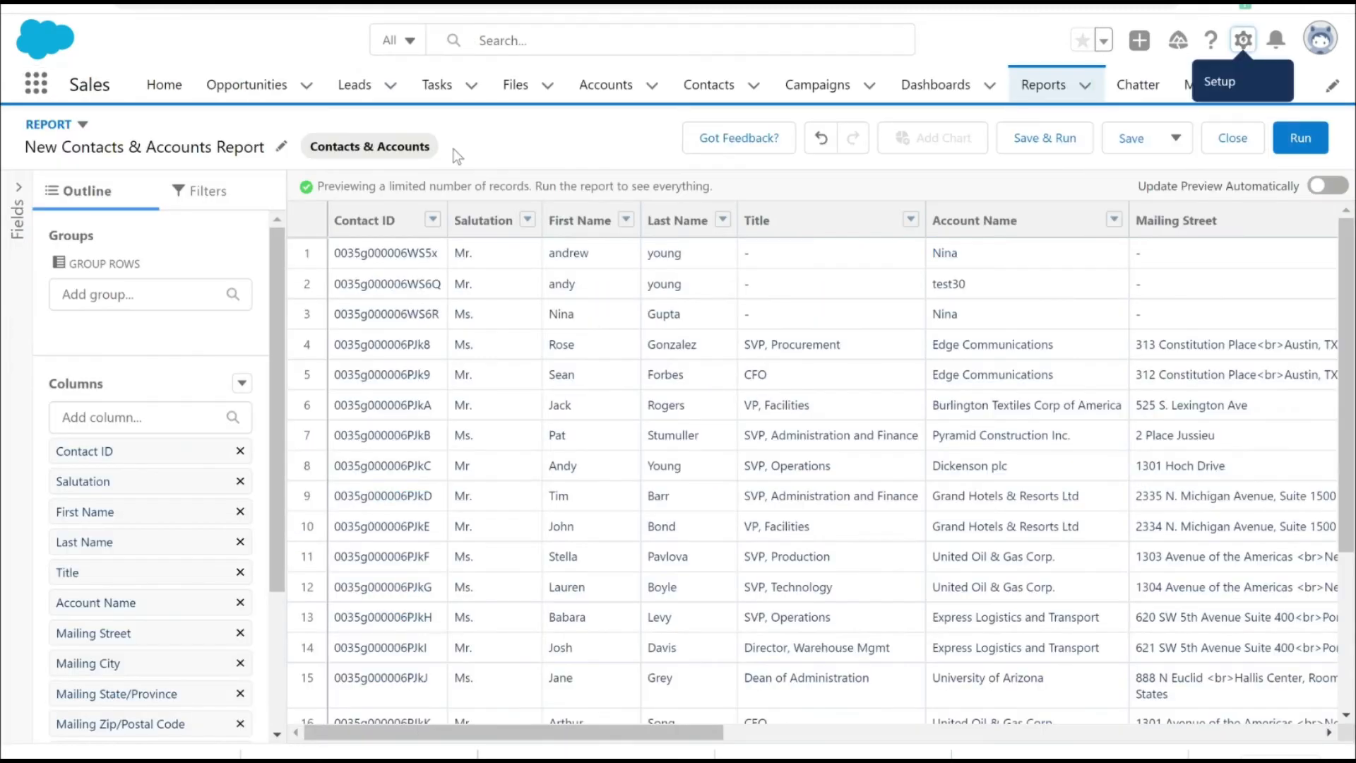
mouse_move(290, 42)
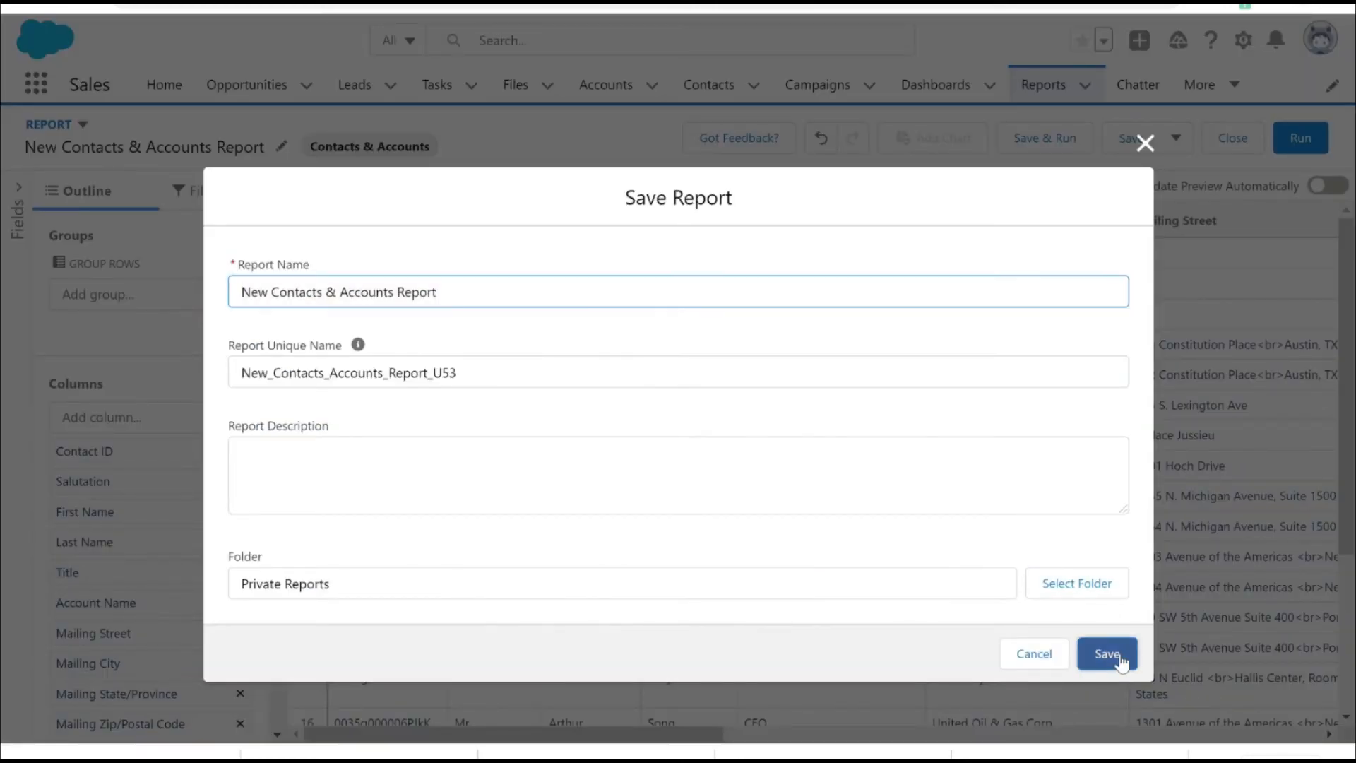
left_click(1109, 654)
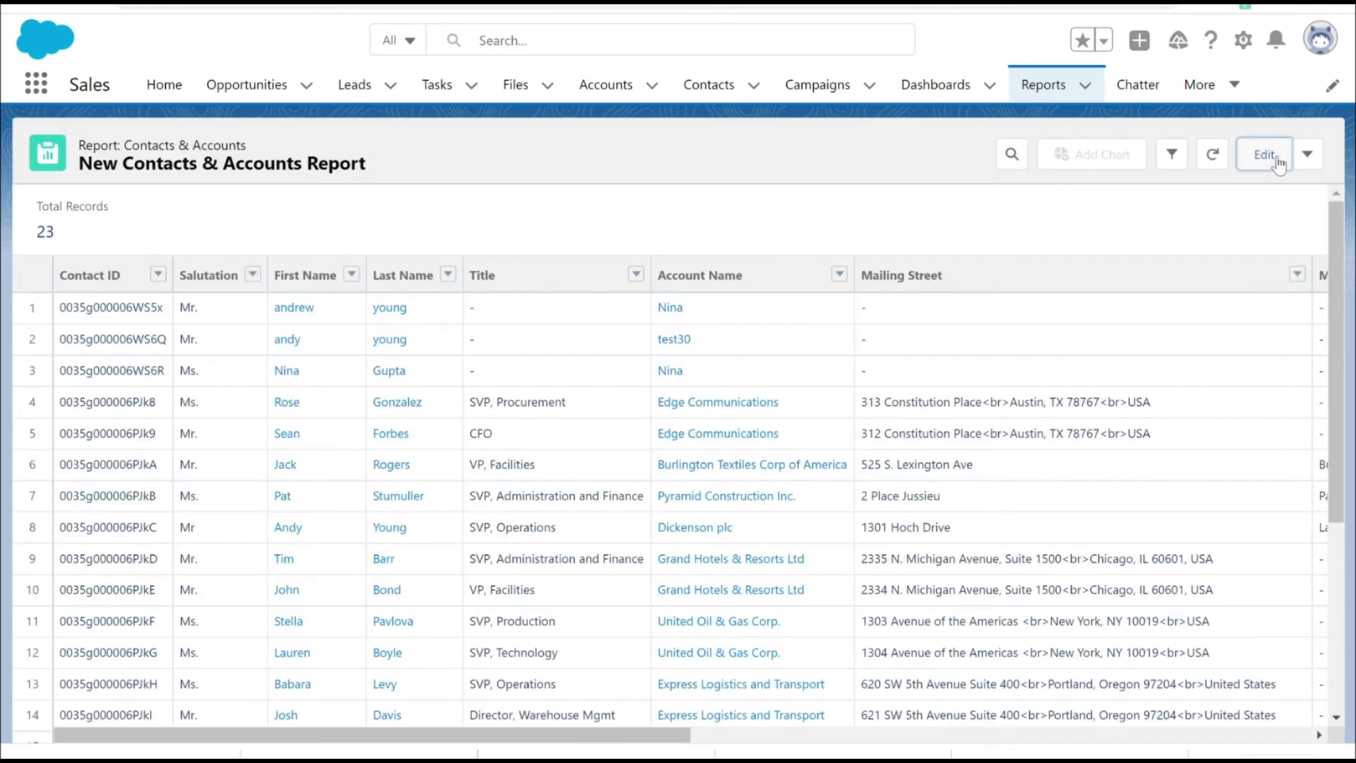
Step: Edit the report and add the Salesforce ID (18 digits) column after Contact ID
left_click(1264, 154)
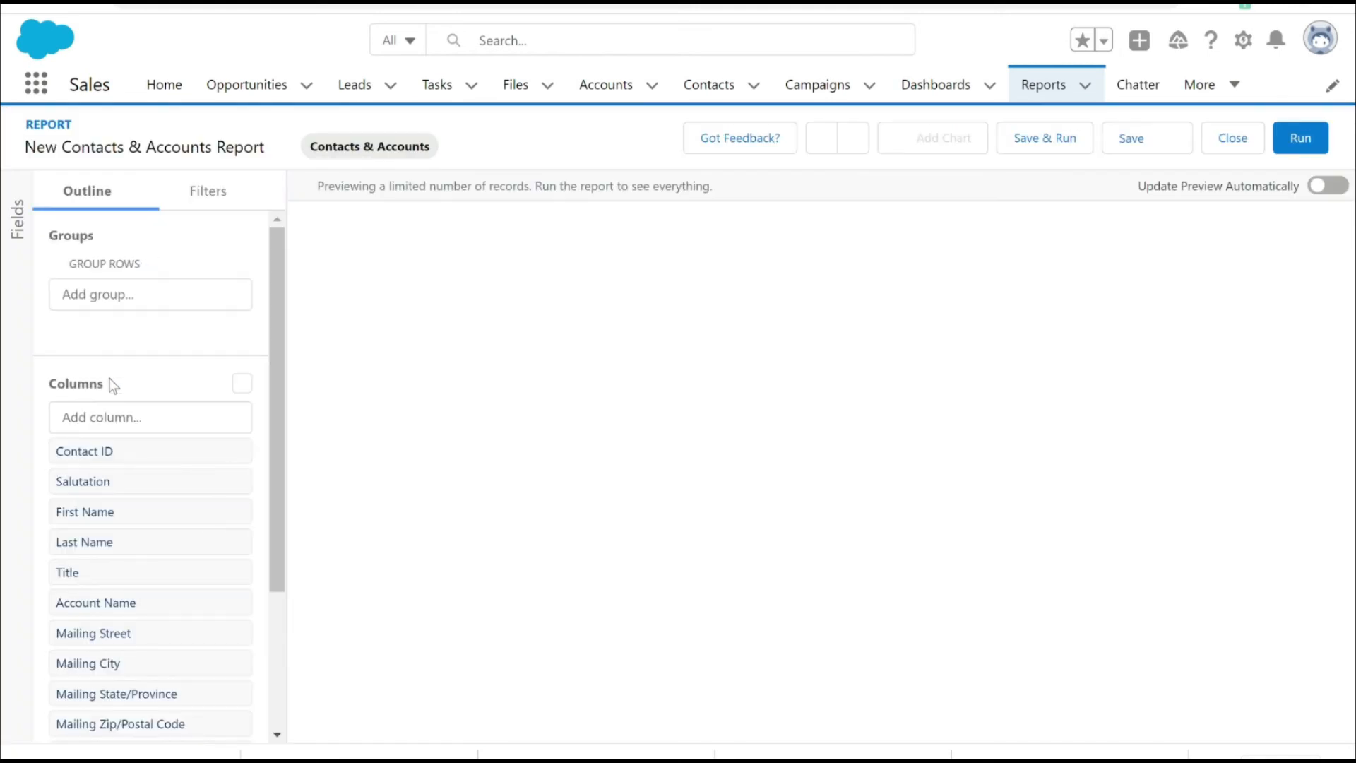
type("sa")
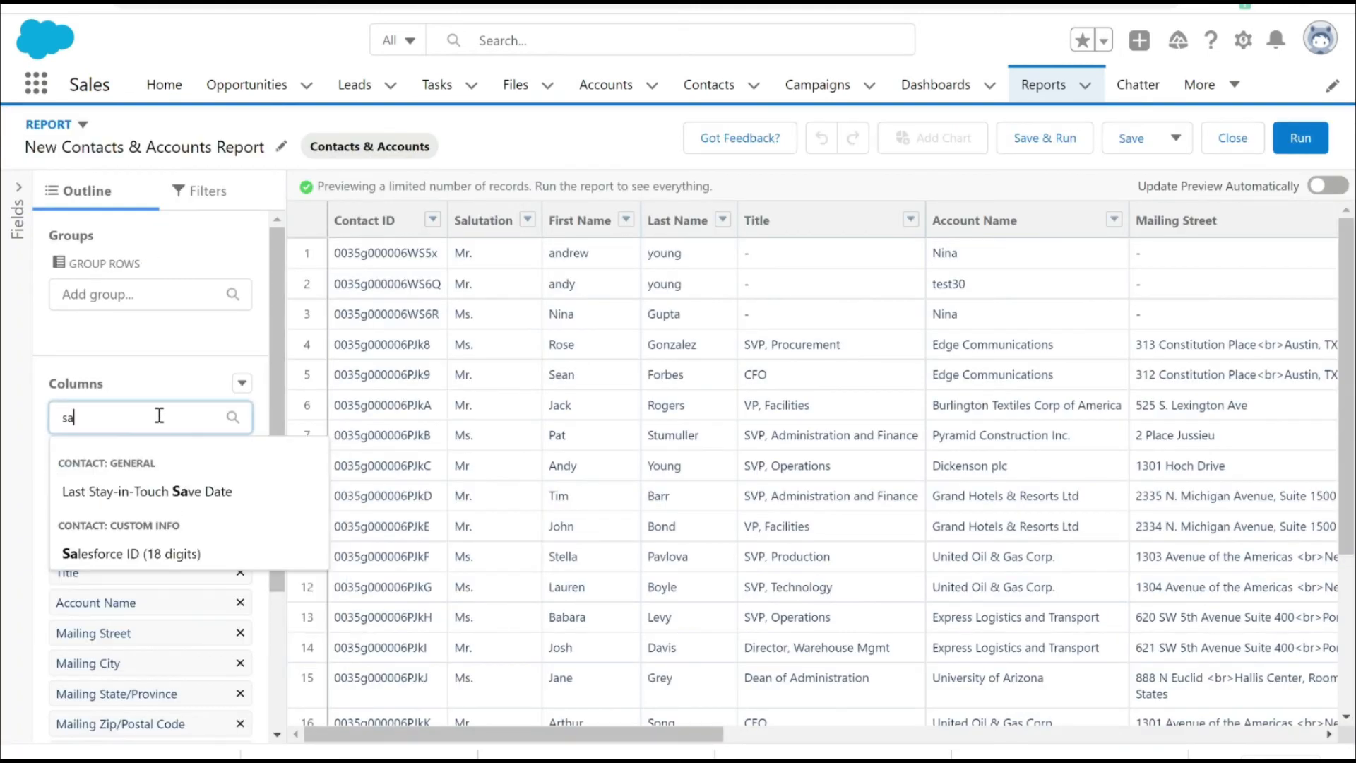
mouse_move(177, 560)
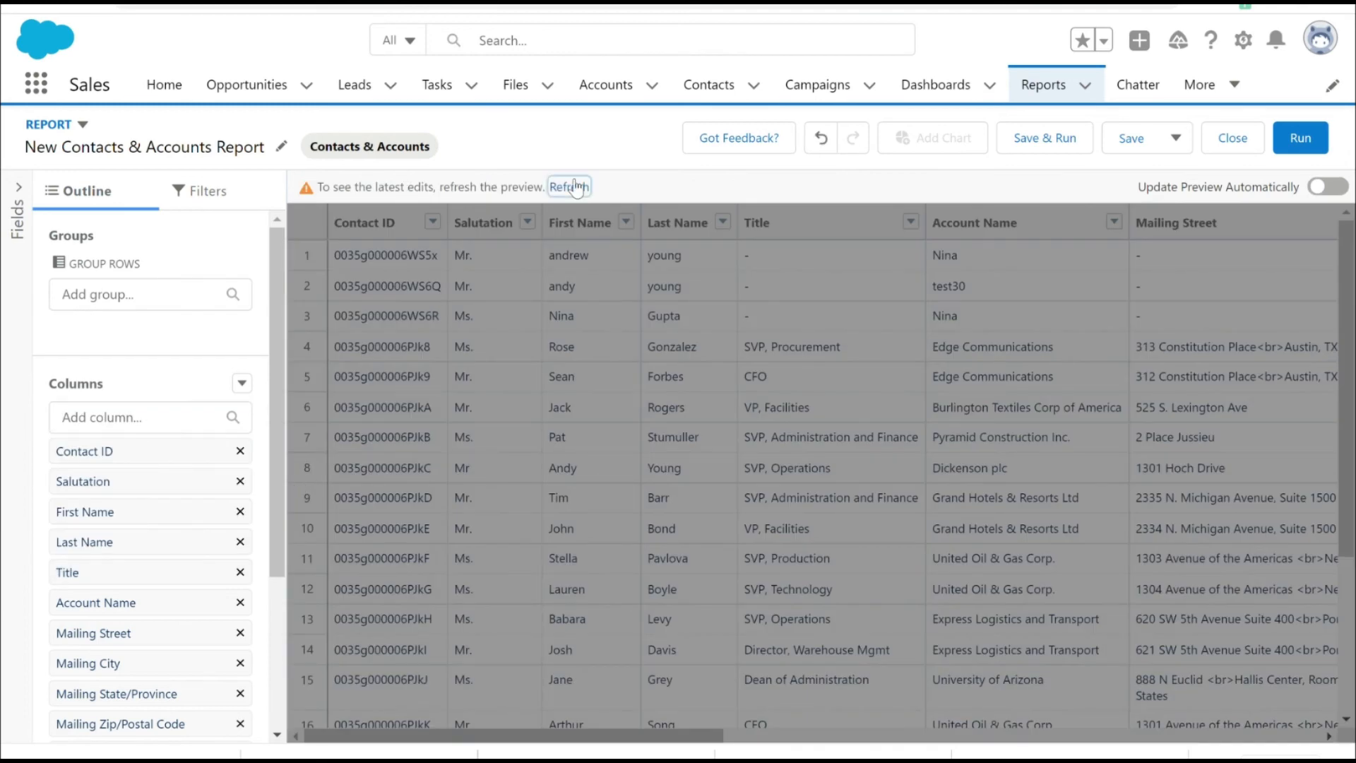
left_click(569, 187)
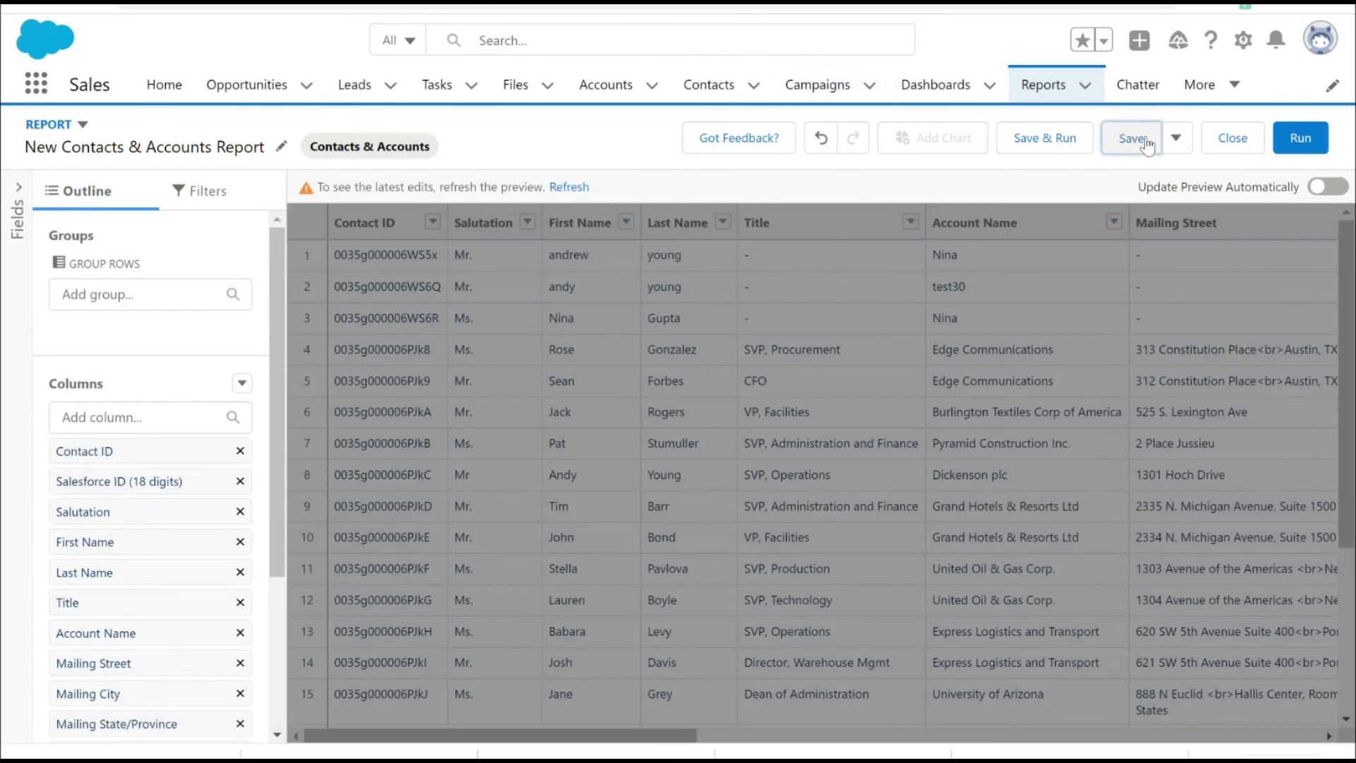
Step: Save the edited report and refresh its preview to show the 18-digit IDs
left_click(1132, 138)
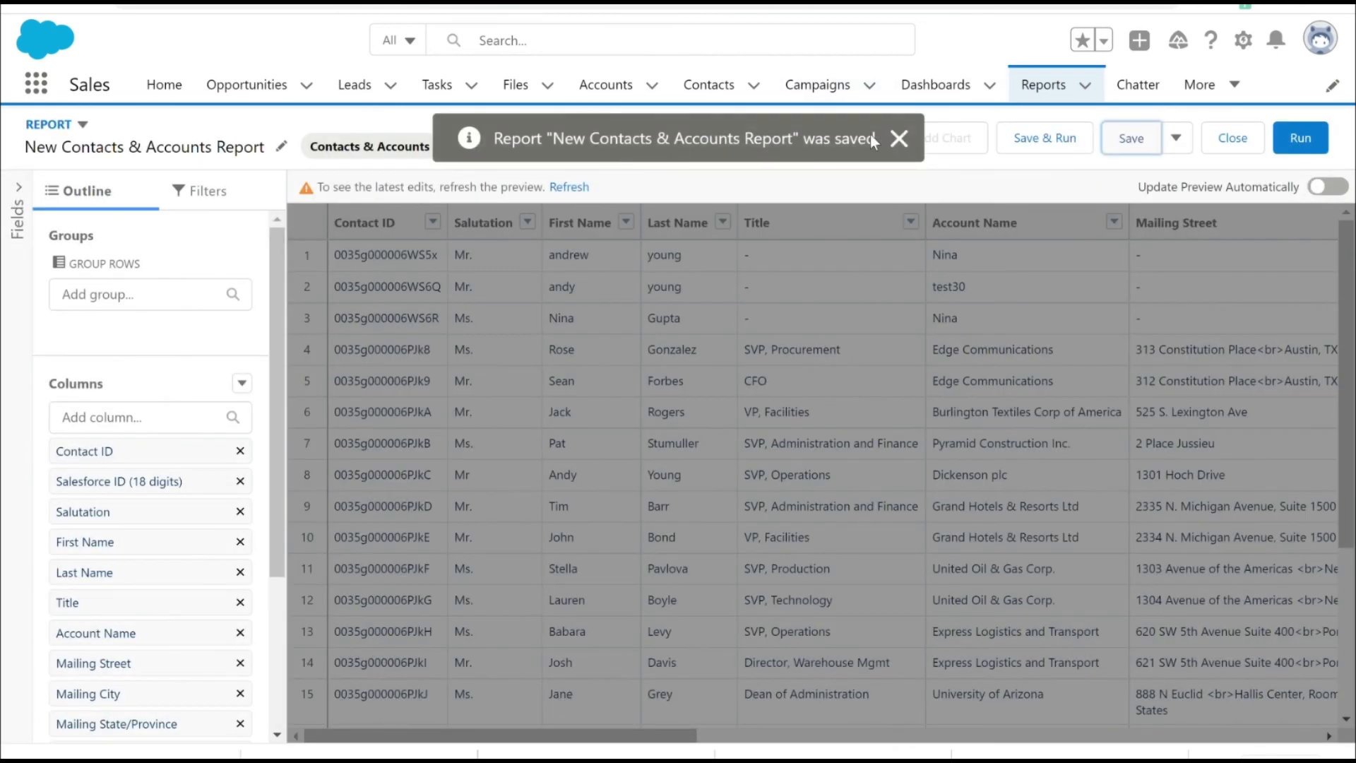
left_click(900, 139)
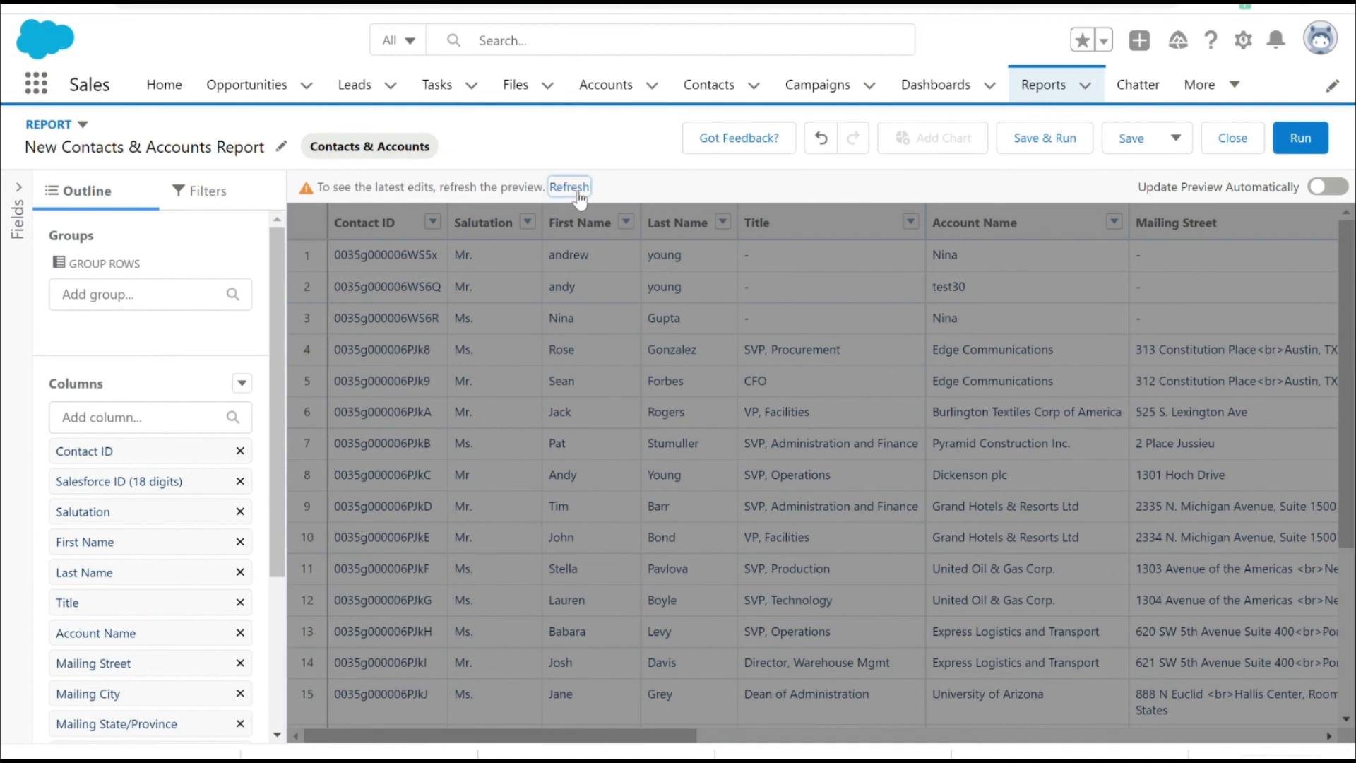
left_click(570, 187)
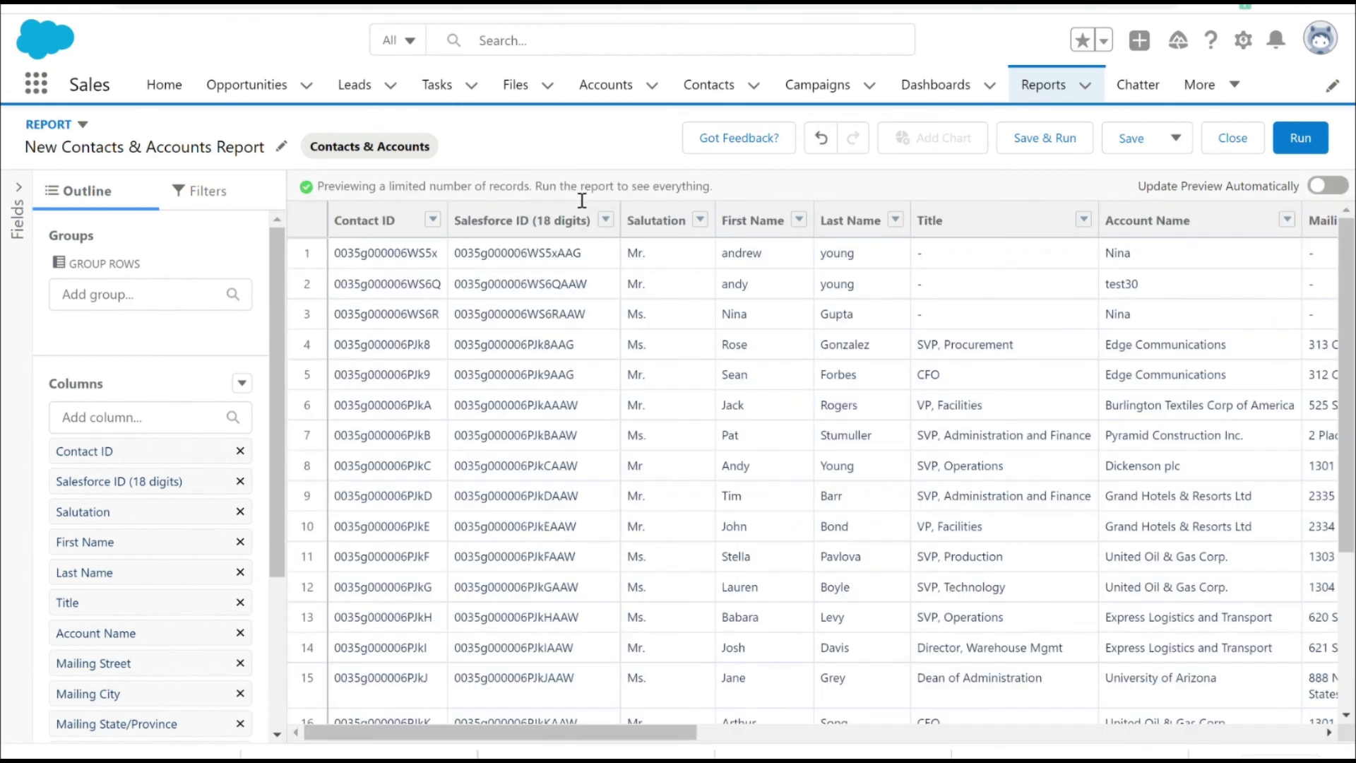
mouse_move(561, 400)
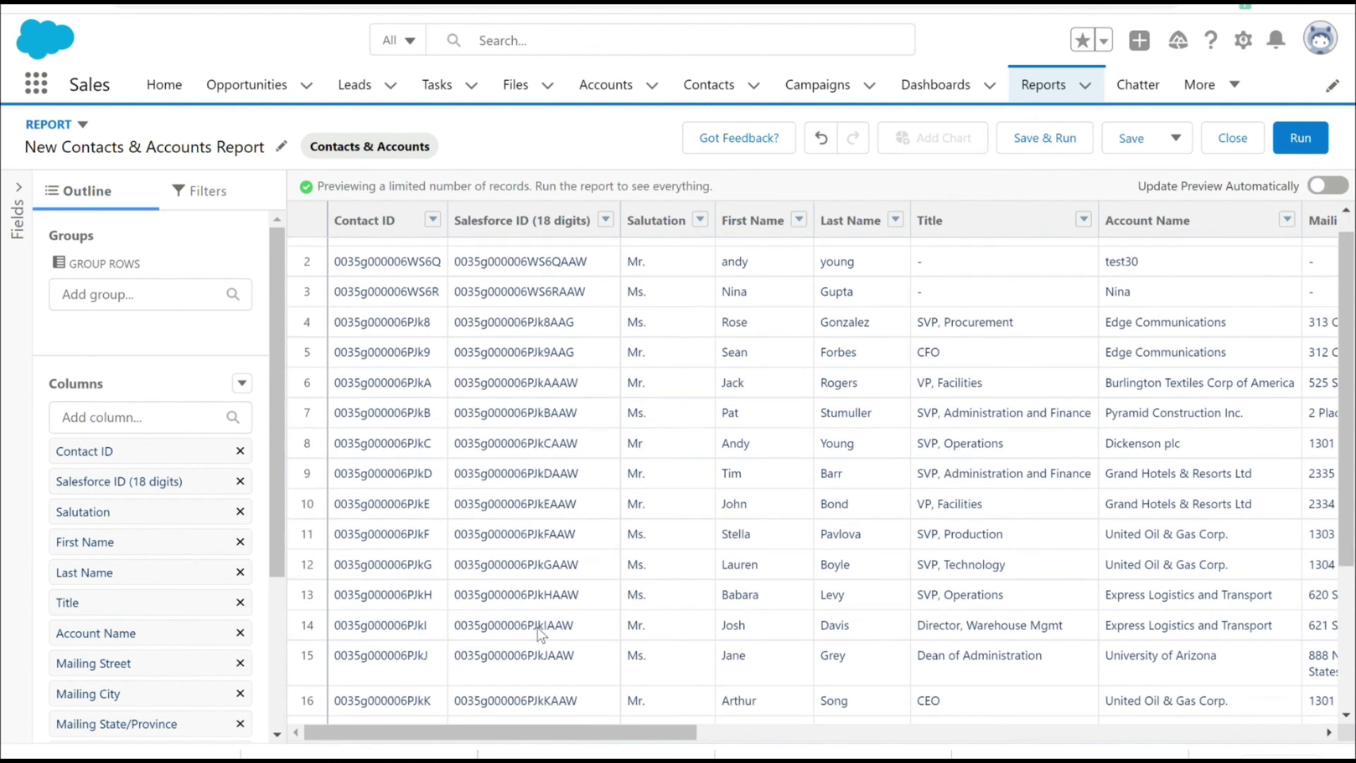
scroll("up", 3)
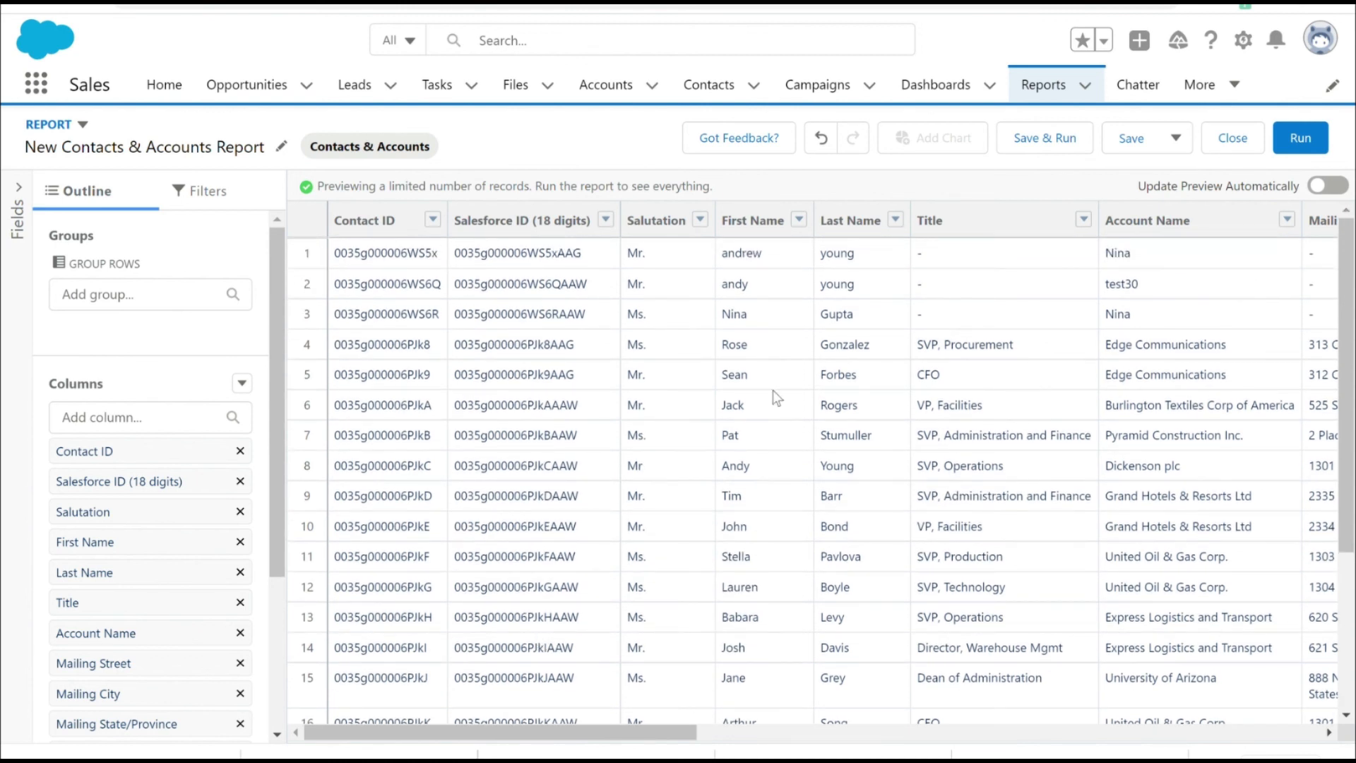